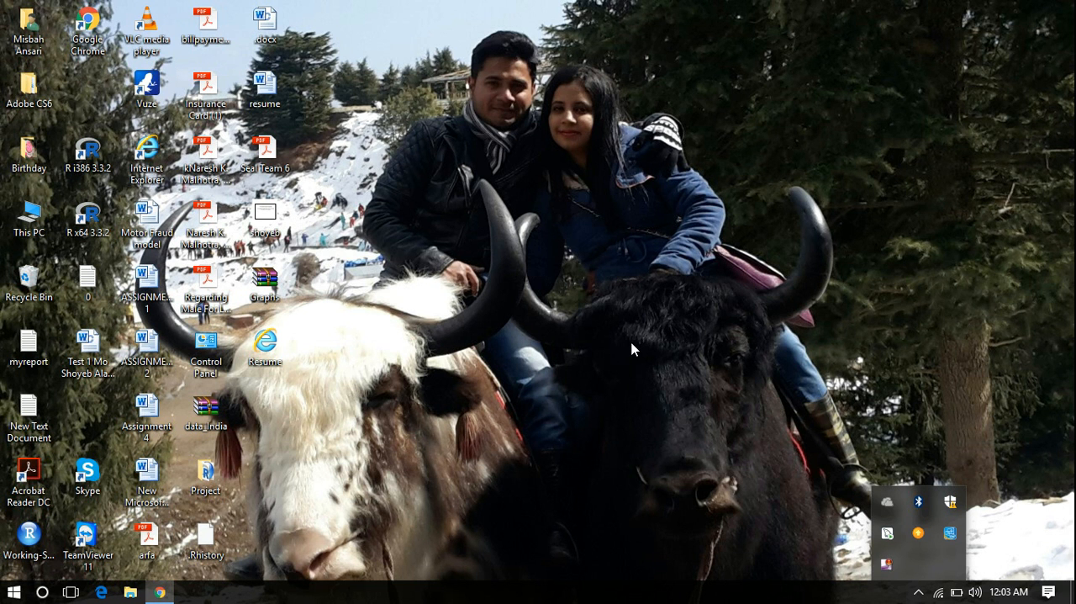
mouse_move(636, 345)
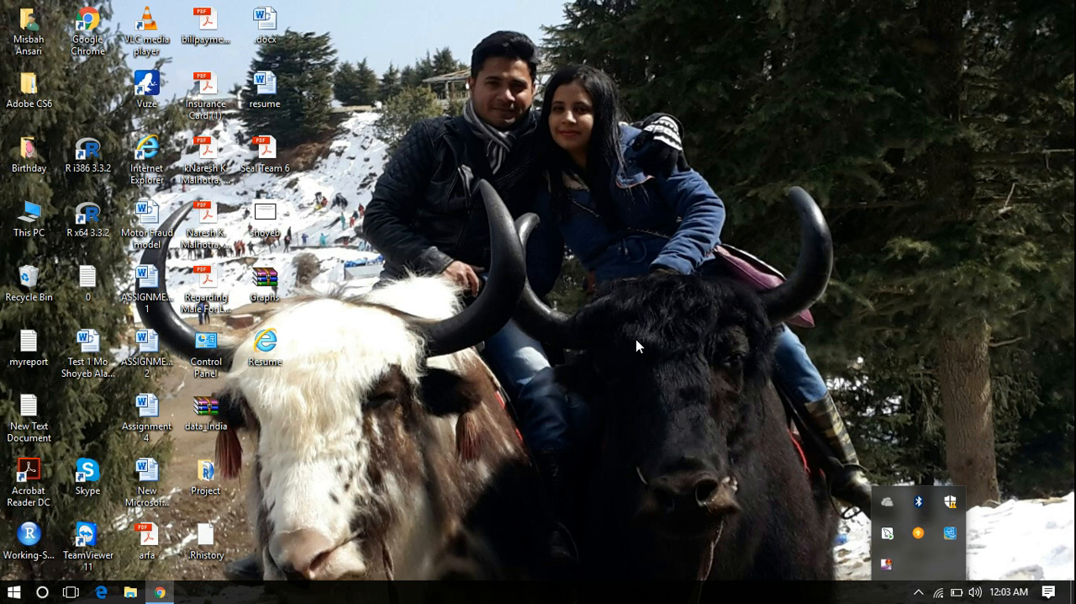
mouse_move(435, 521)
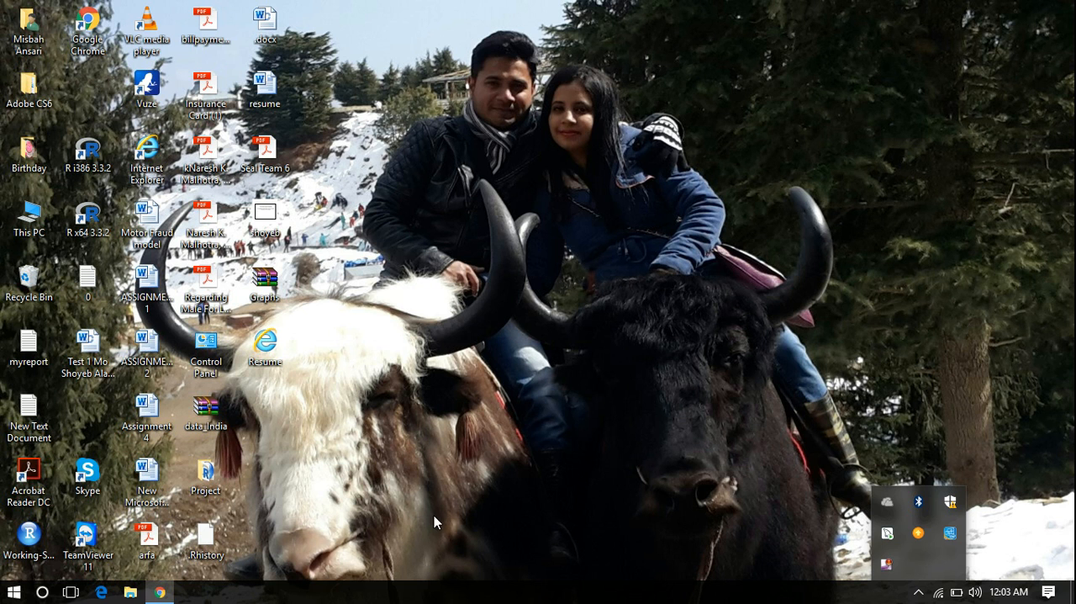
mouse_move(279, 577)
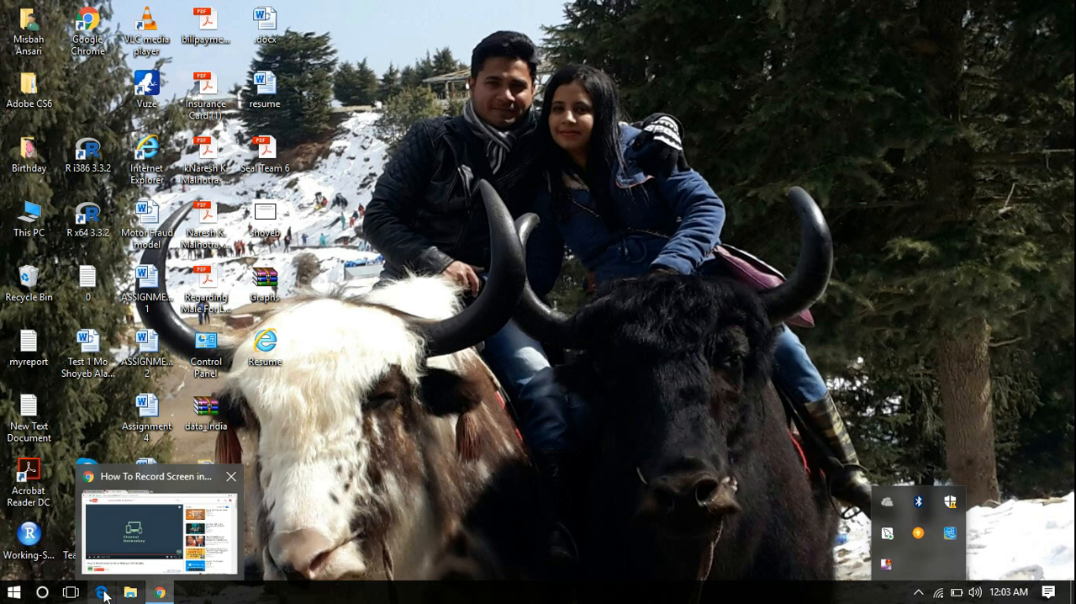
Bring up the Run box from the Start button's system menu and enter appwiz.cpl.
click(232, 476)
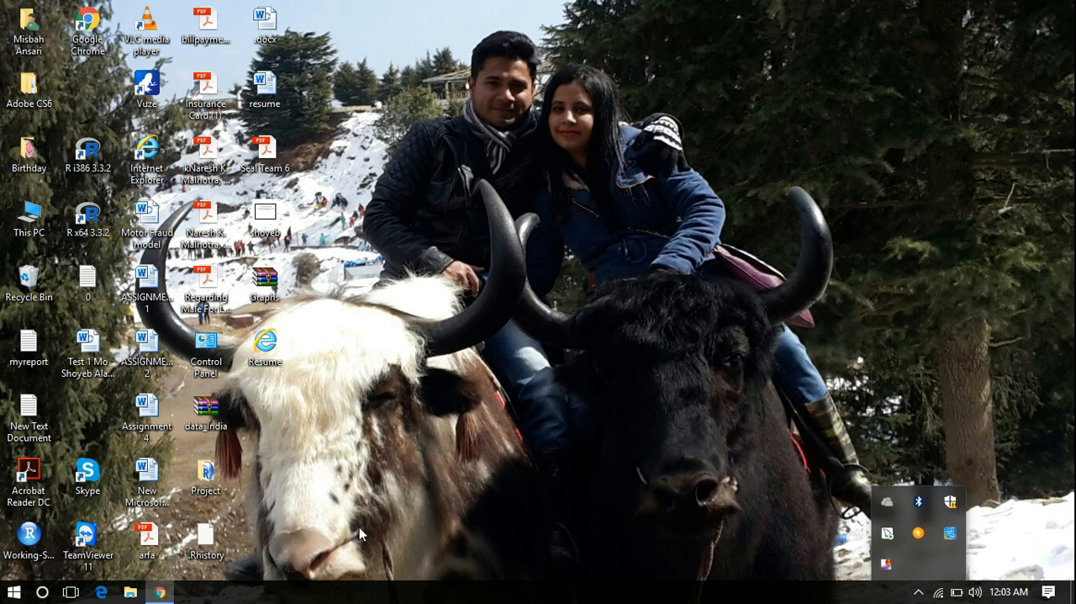
mouse_move(320, 514)
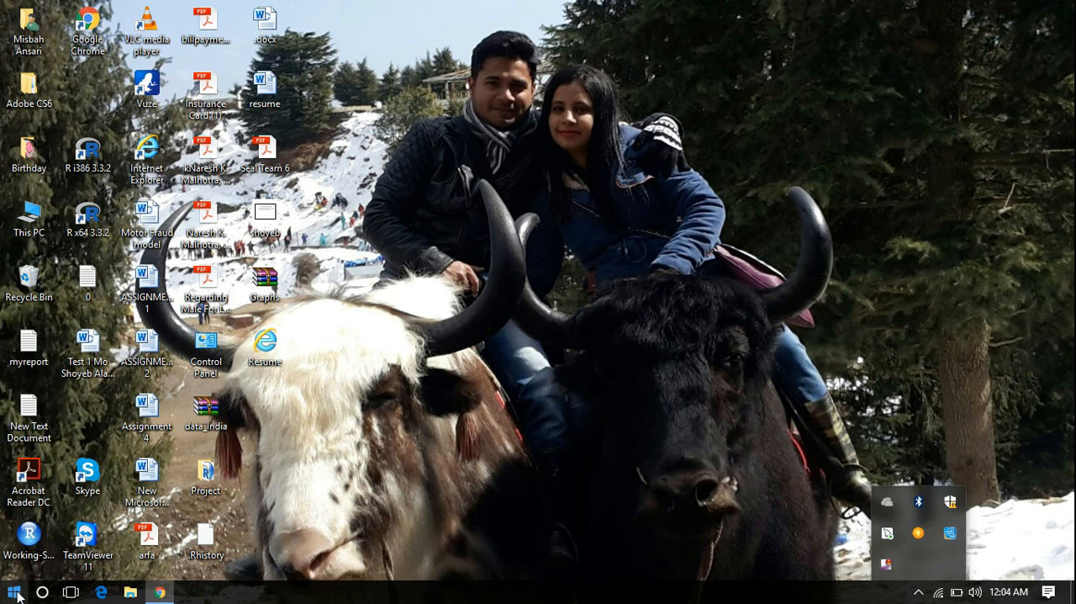
right_click(11, 592)
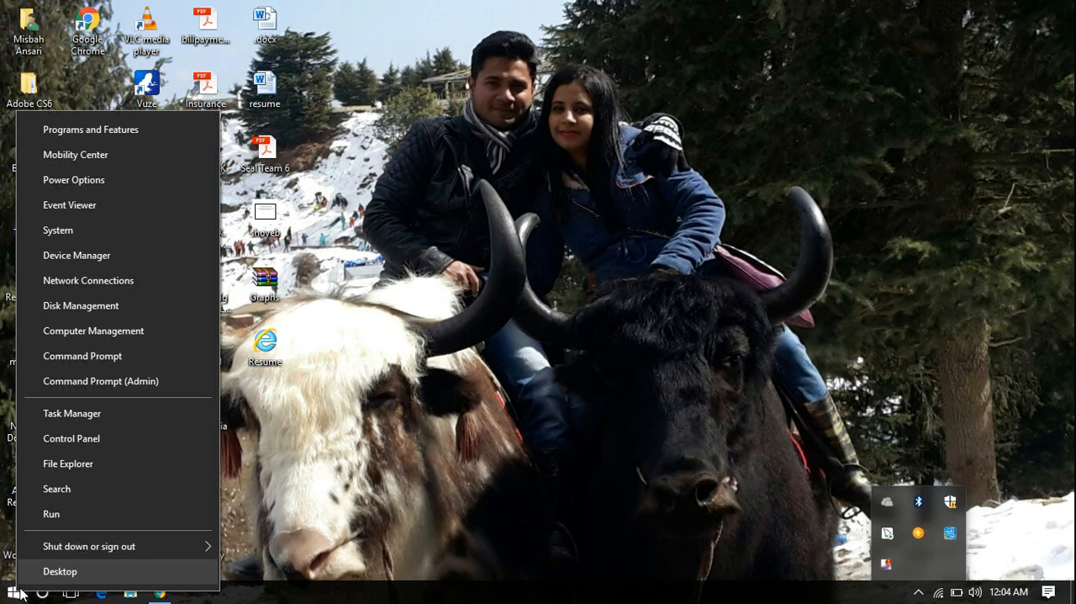
mouse_move(518, 494)
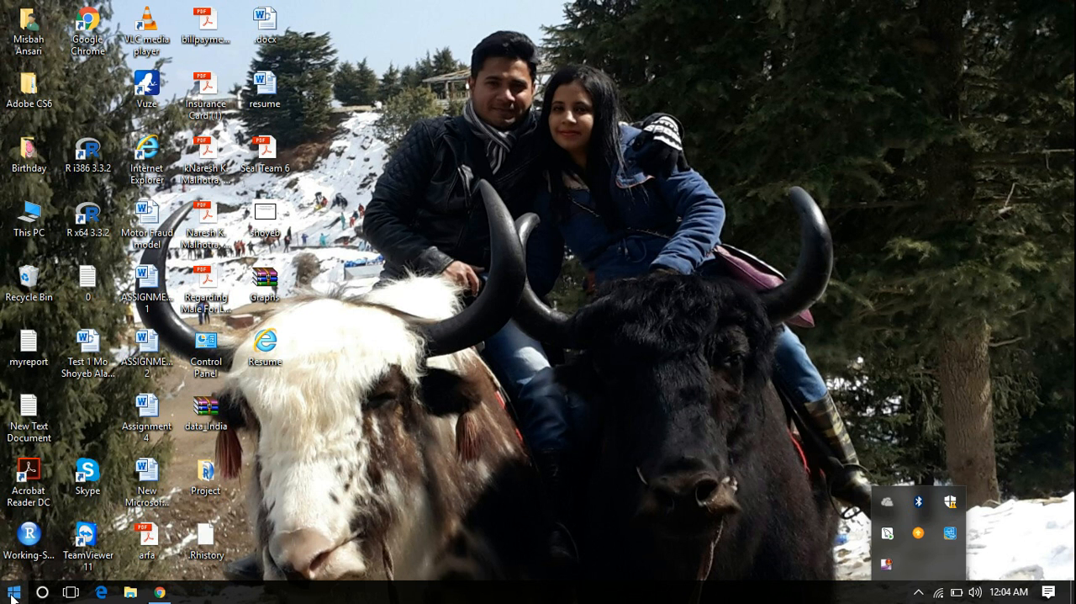
mouse_move(13, 592)
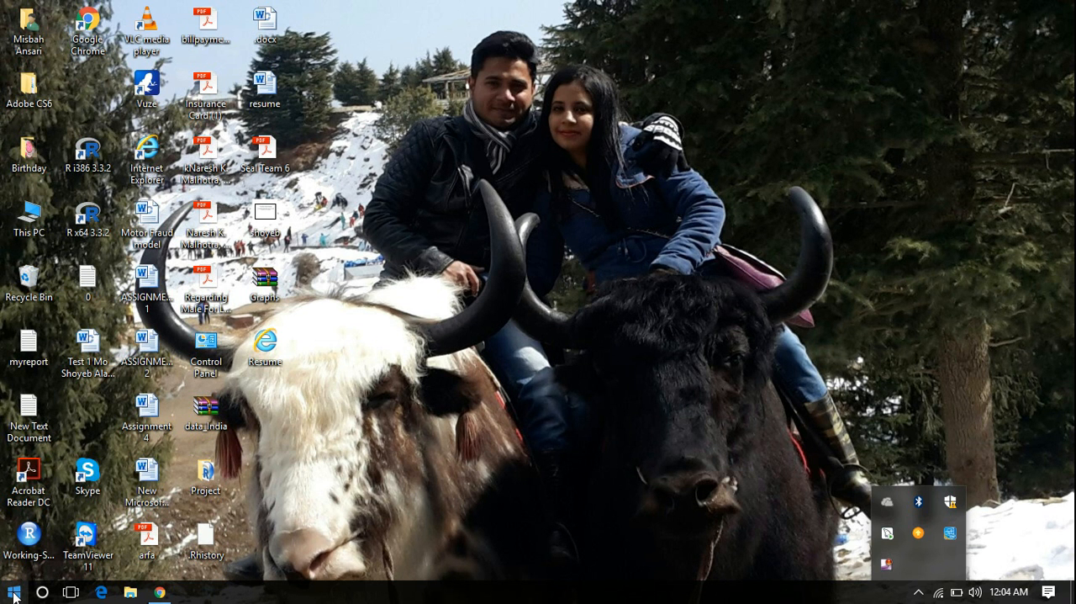
right_click(13, 592)
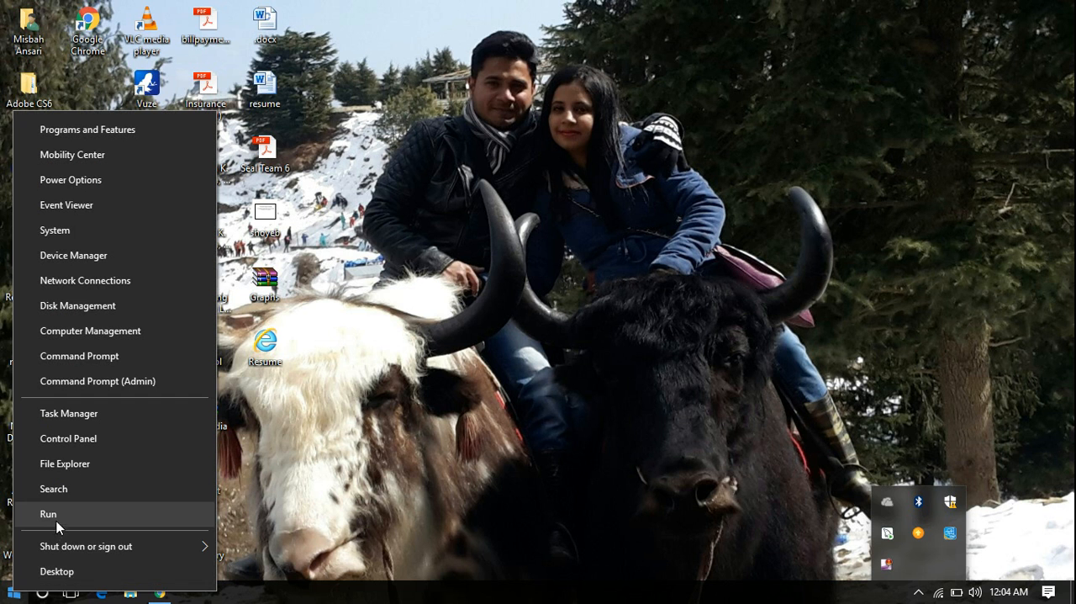
click(47, 515)
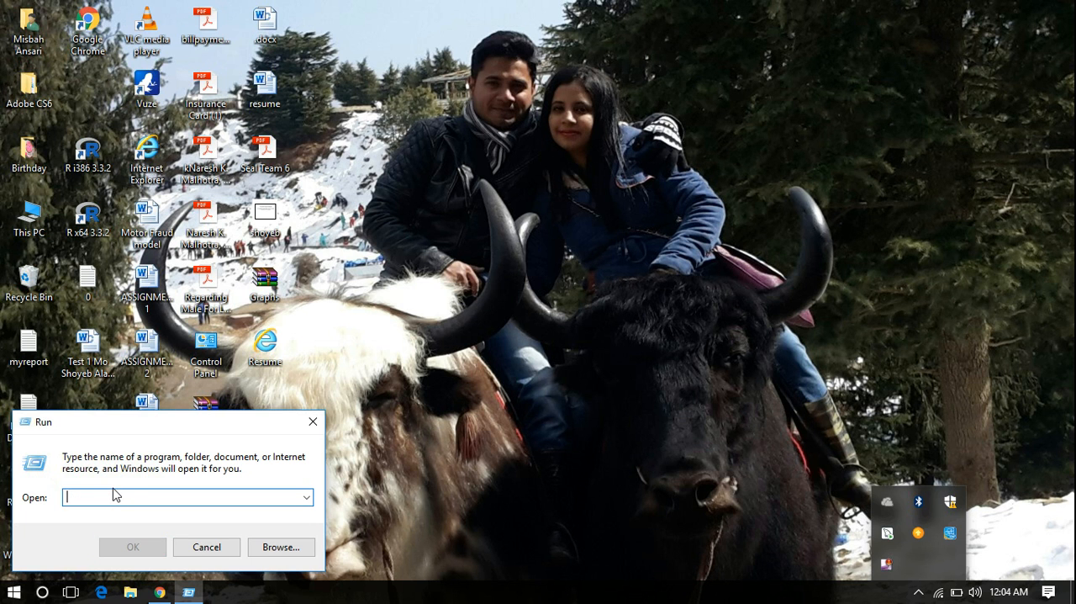
text(appwiz.cpl)
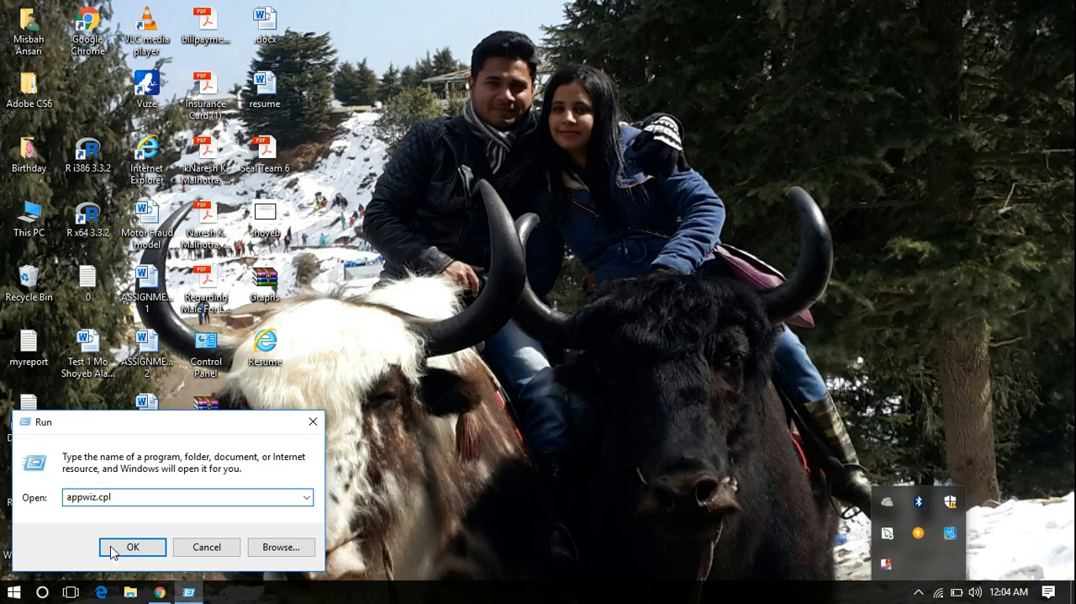
Launch Programs and Features and select Google Chrome among the 44 installed programs.
click(131, 547)
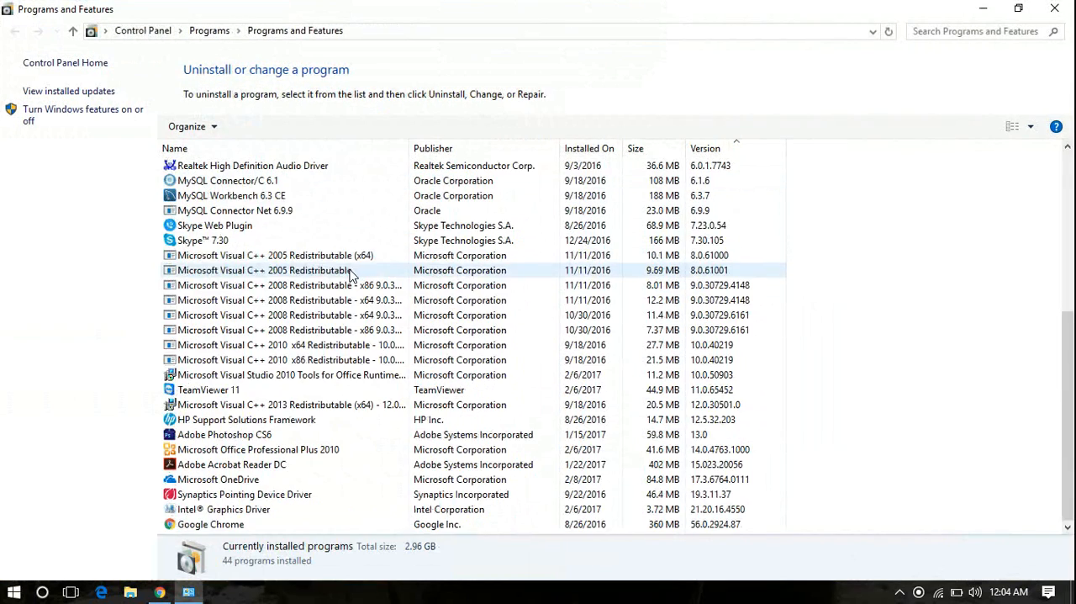
click(290, 344)
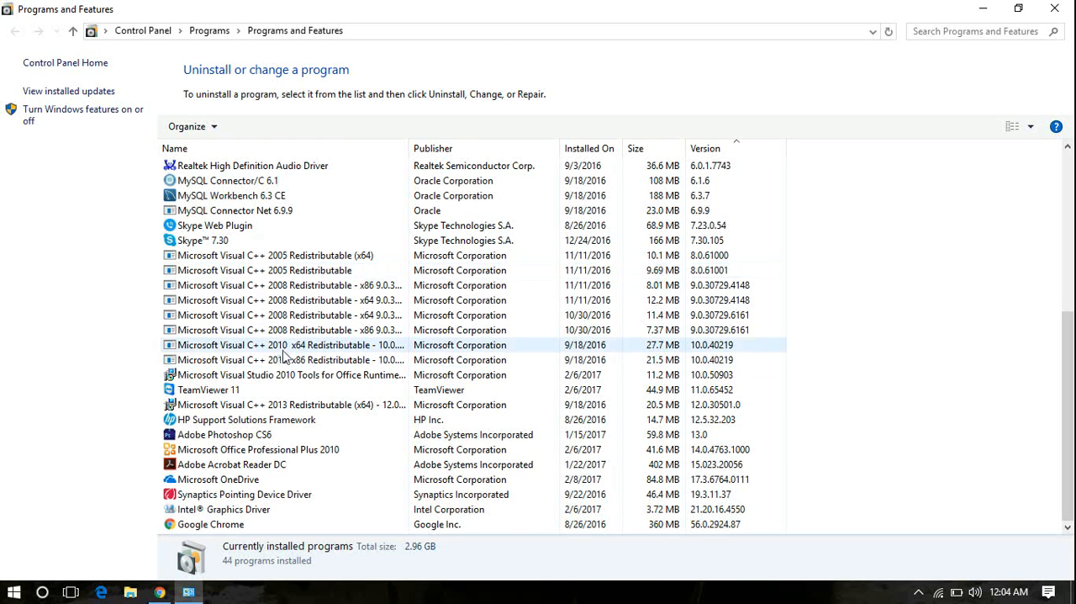
click(286, 329)
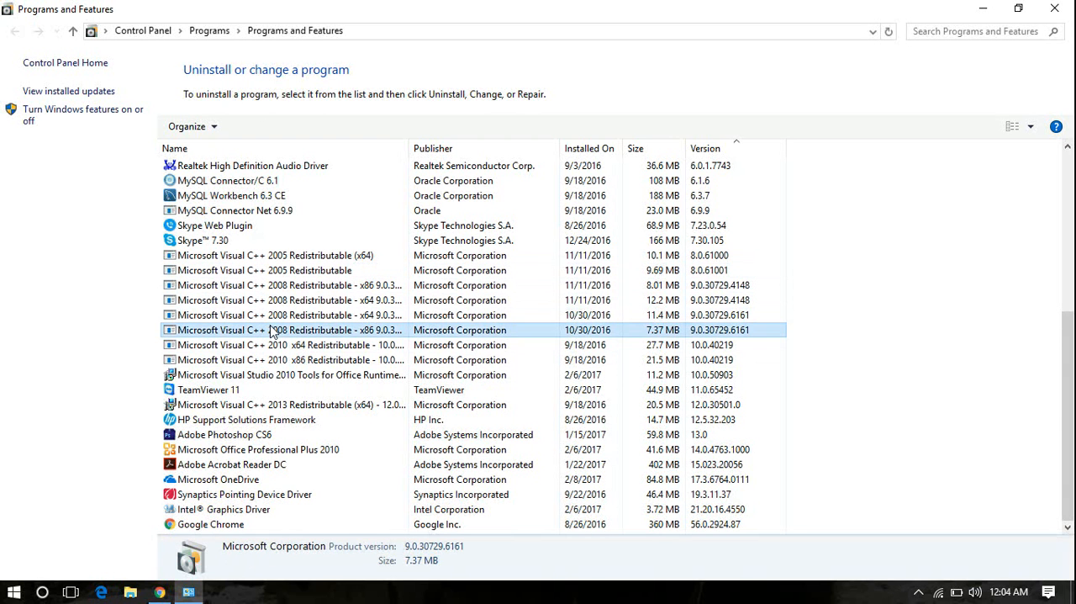
click(289, 330)
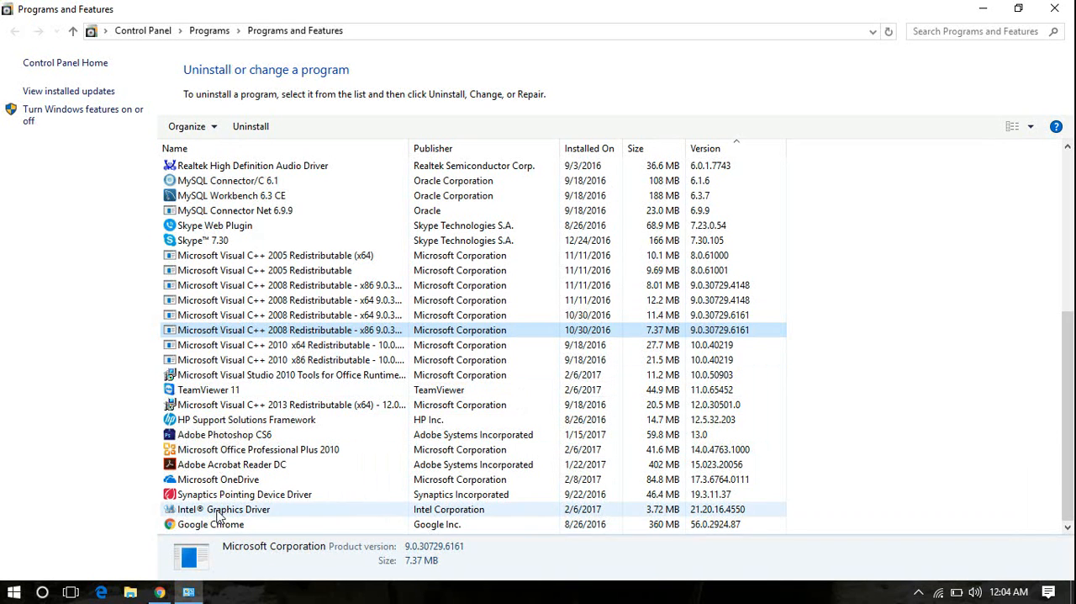
click(210, 525)
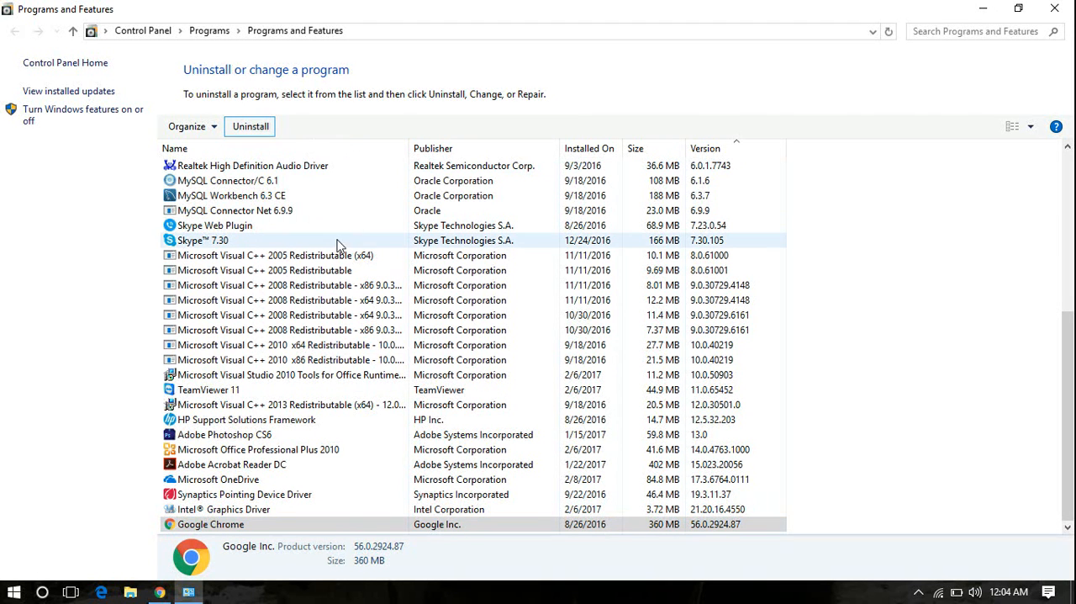
click(249, 126)
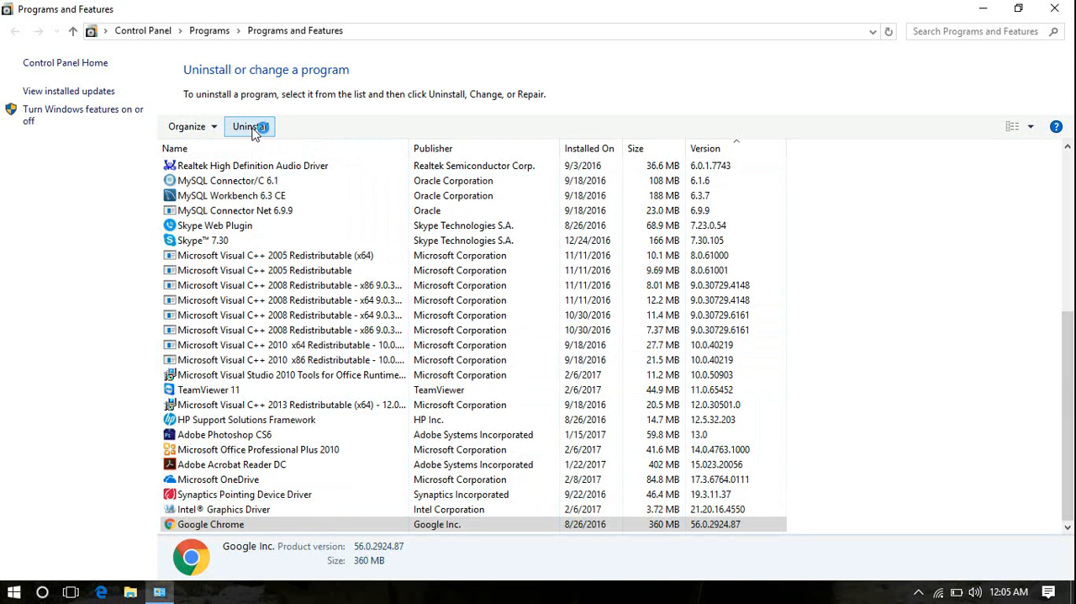
Uninstall Google Chrome, leaving 'Also delete your browsing data?' unchecked.
click(249, 126)
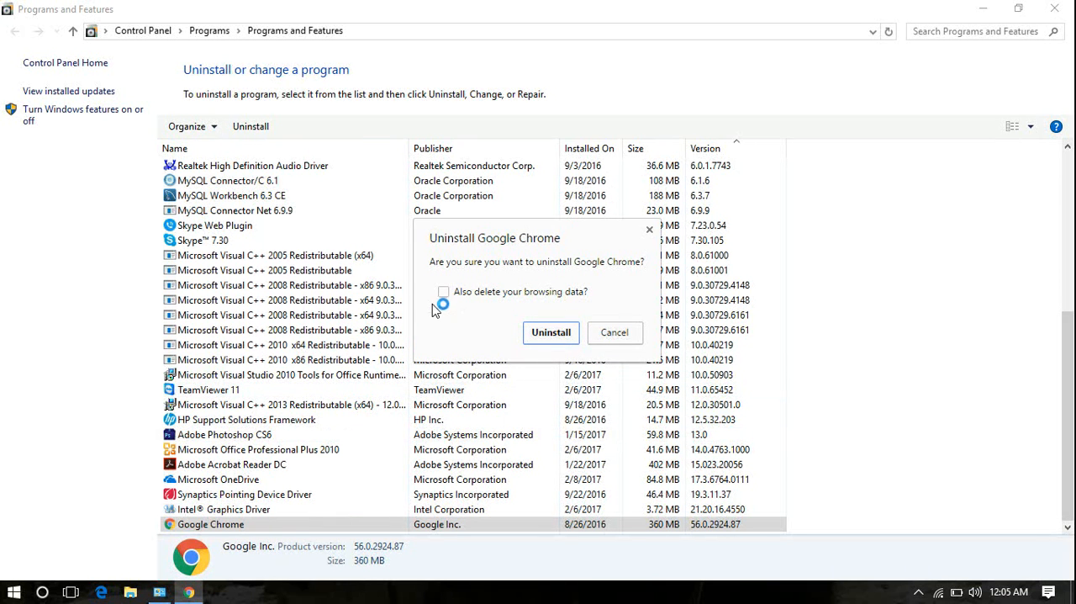
mouse_move(461, 299)
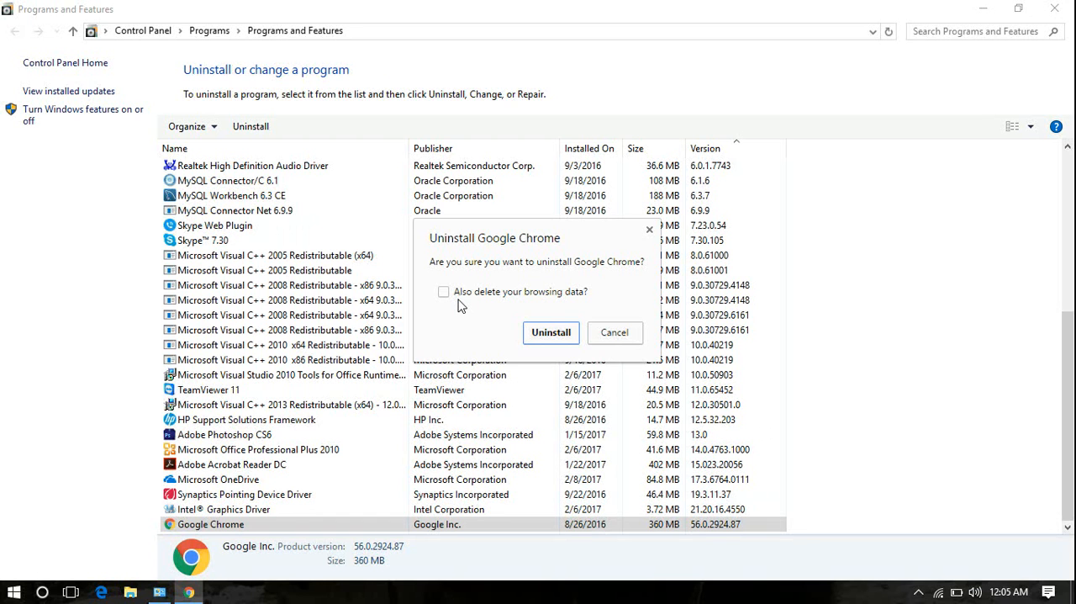
mouse_move(474, 353)
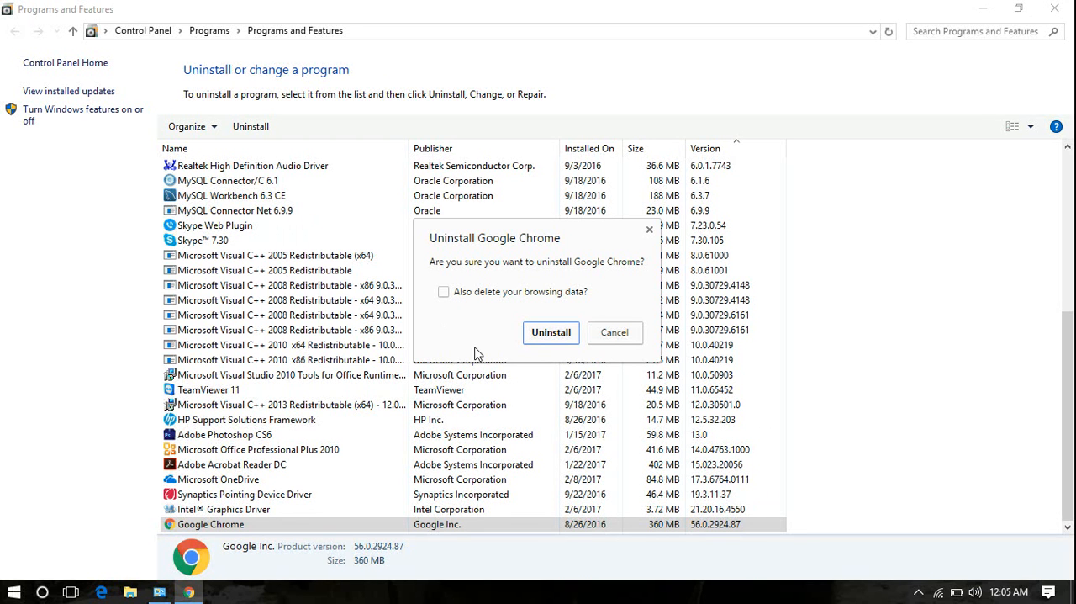
mouse_move(461, 312)
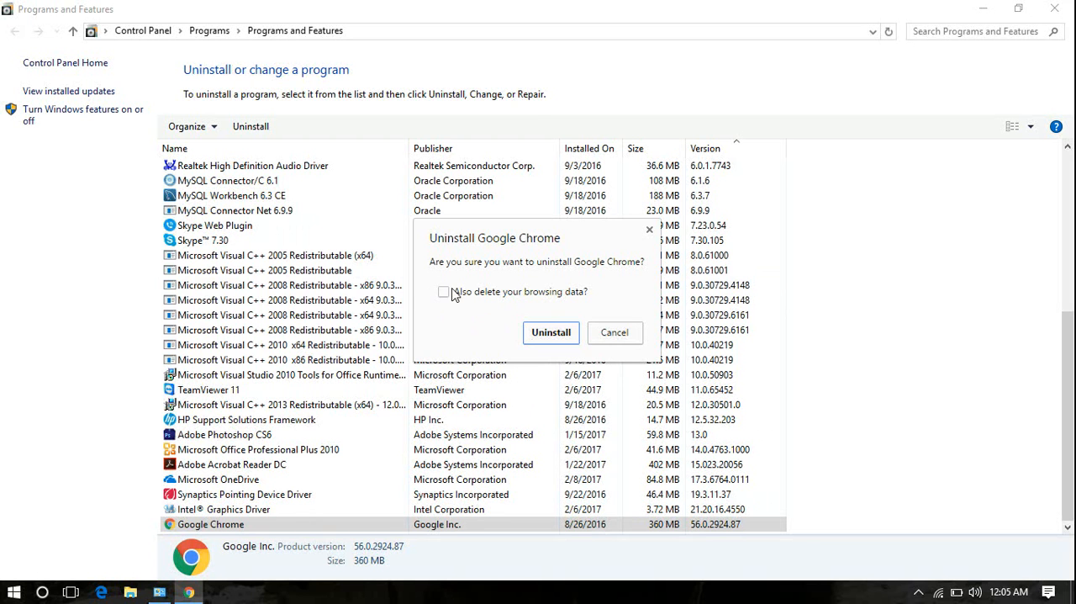
mouse_move(439, 309)
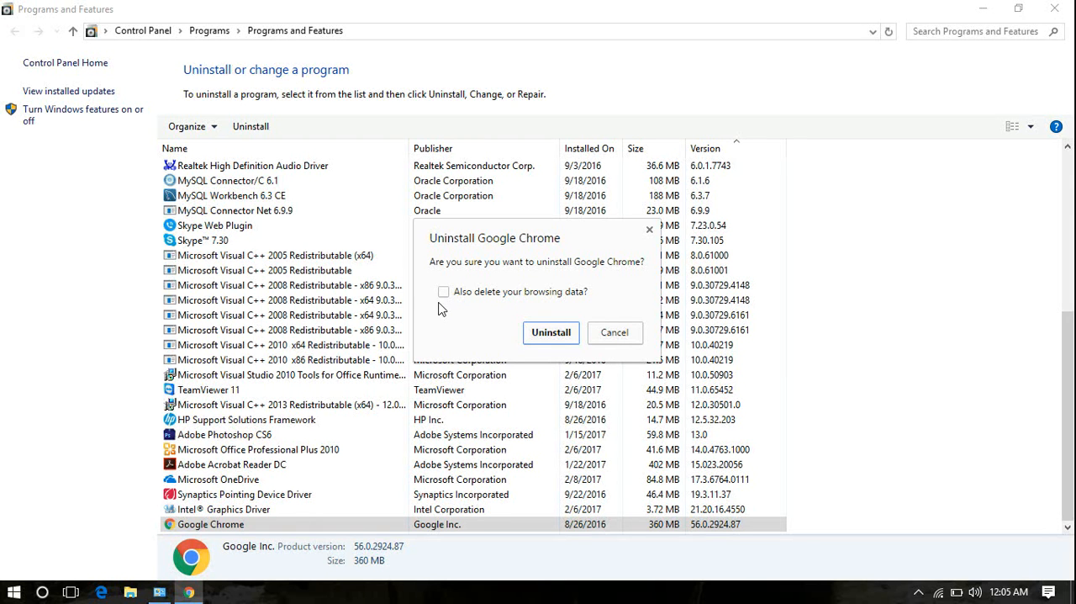
mouse_move(546, 339)
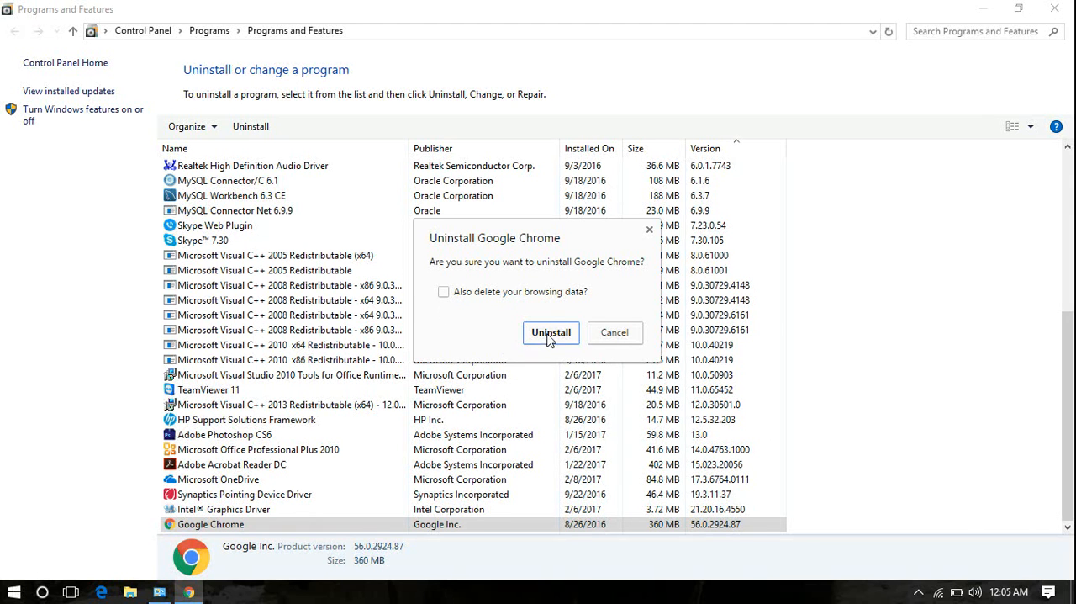
click(551, 333)
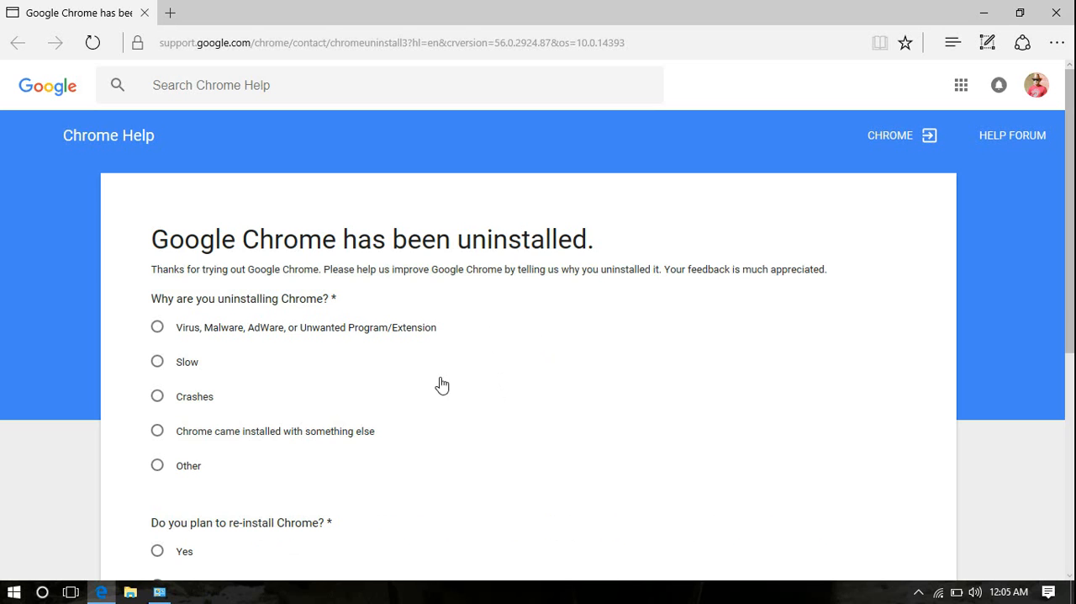
mouse_move(517, 379)
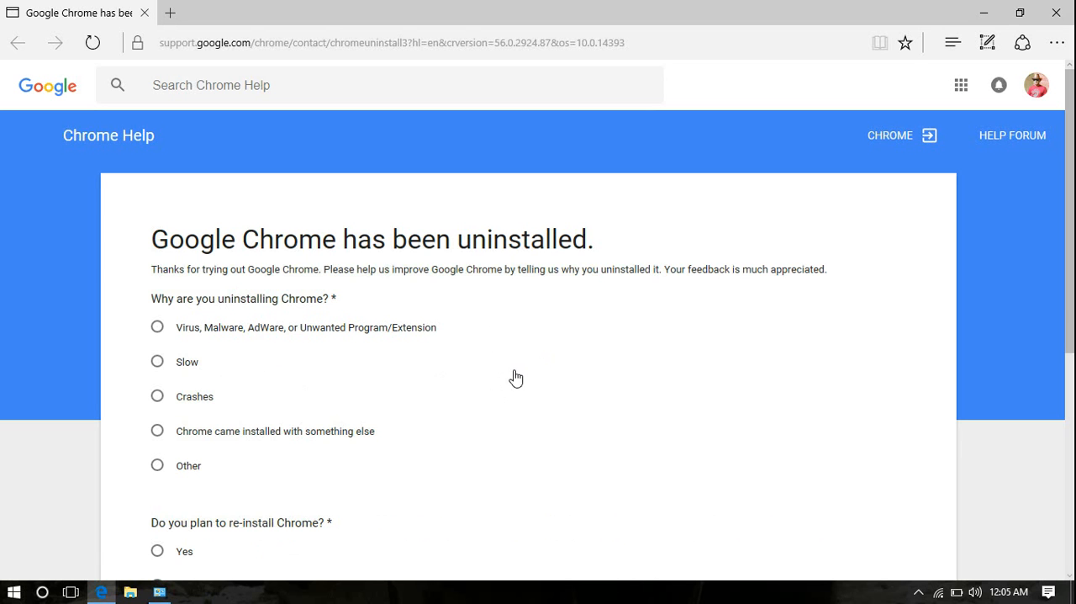
mouse_move(205, 420)
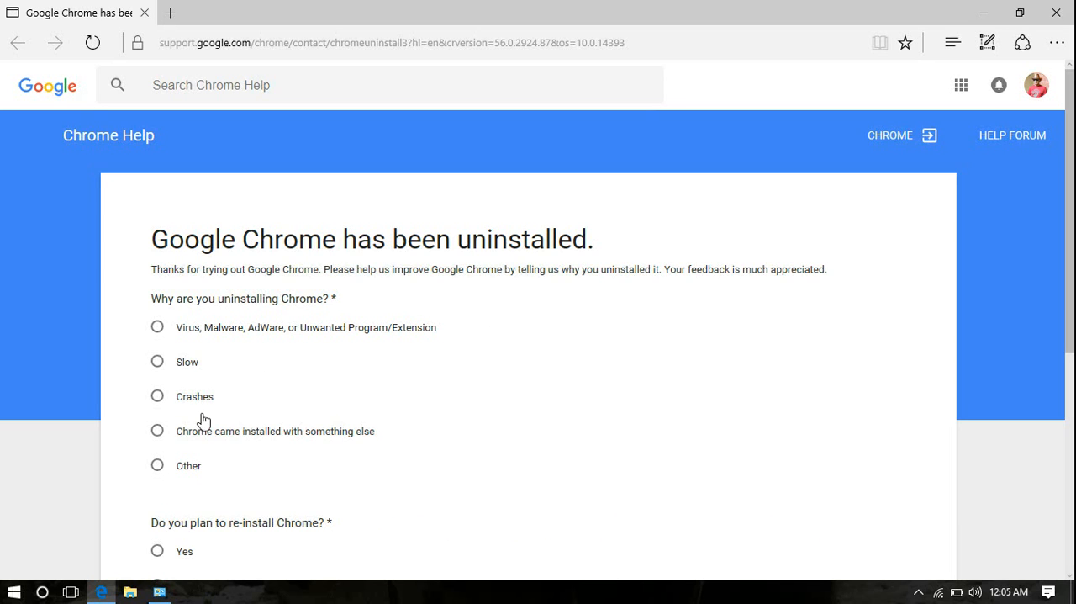
mouse_move(309, 438)
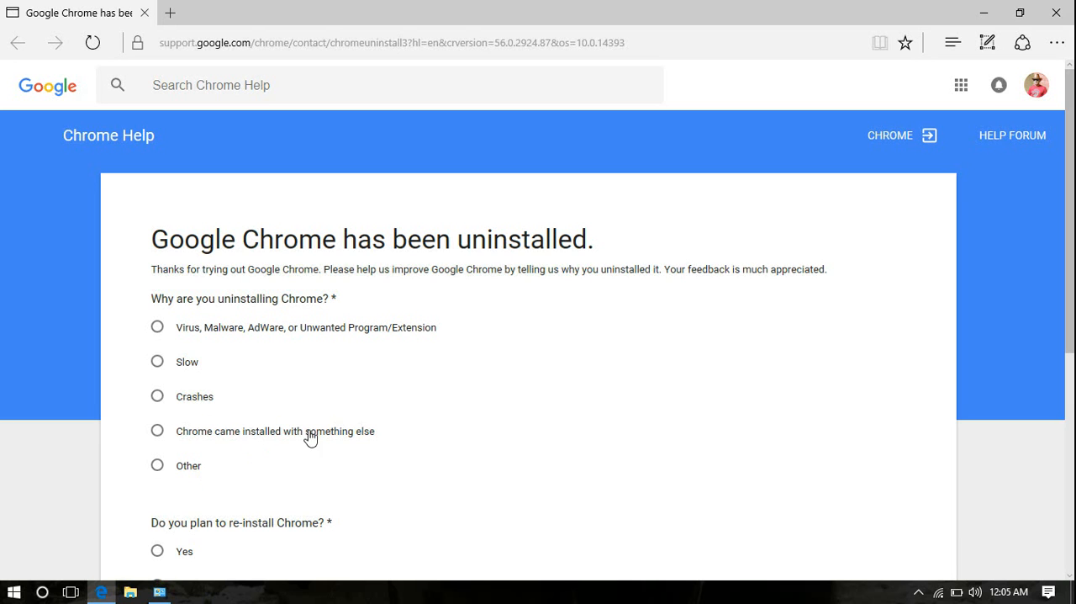
mouse_move(481, 320)
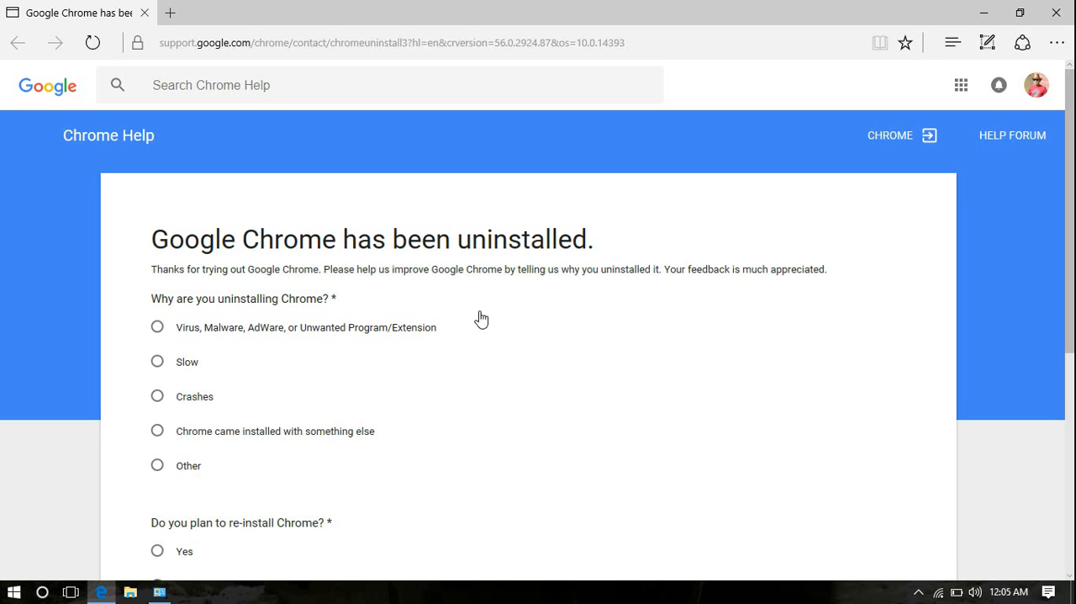
mouse_move(454, 340)
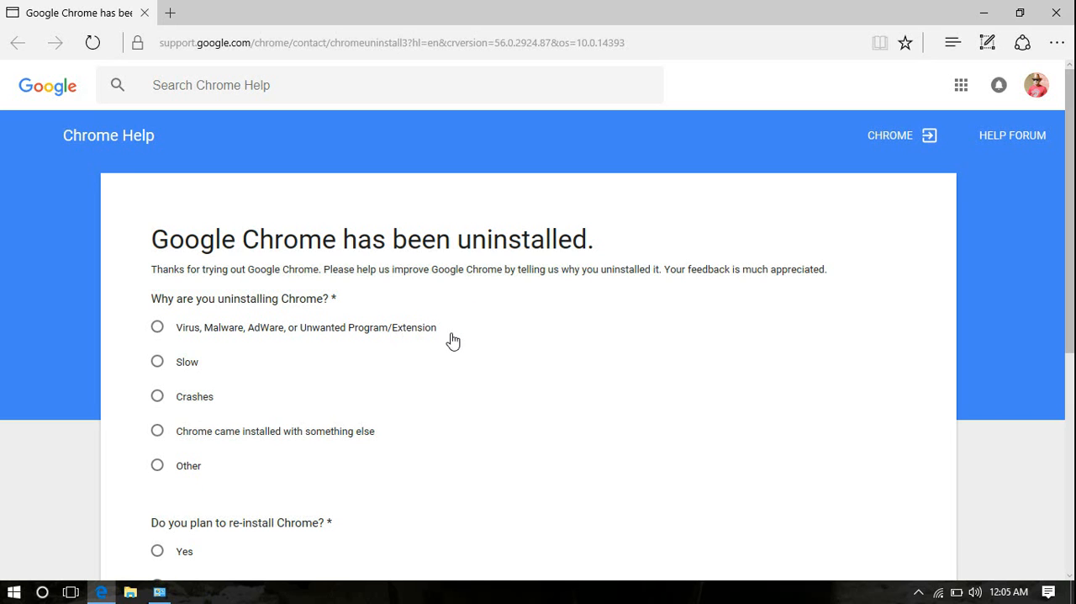
Skim the Chrome uninstall survey in Edge and close the window without submitting.
scroll(down, 3)
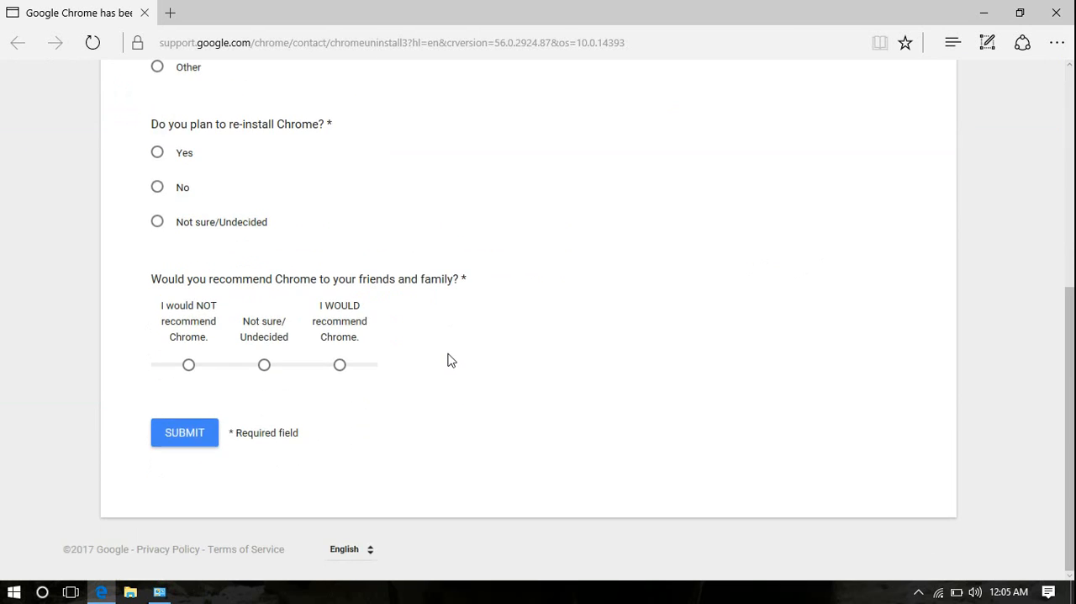
scroll(up, 3)
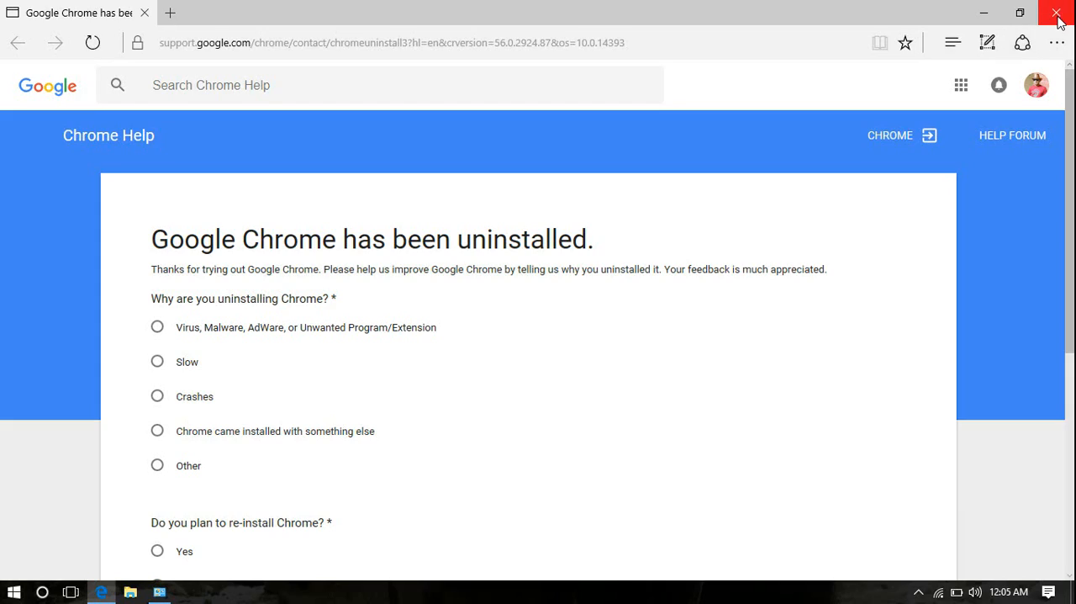
click(1056, 13)
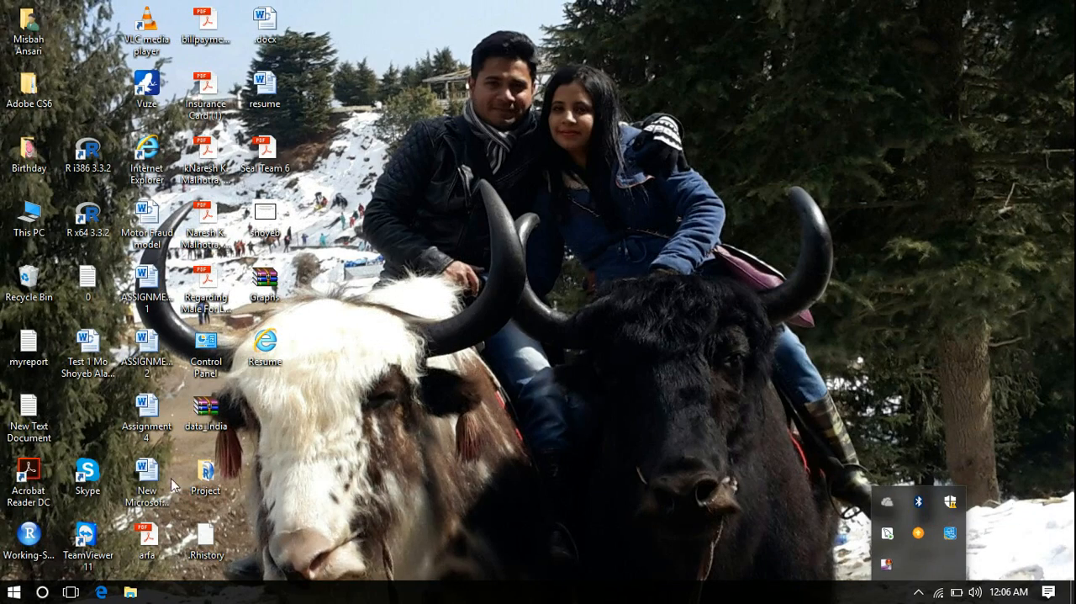
mouse_move(326, 495)
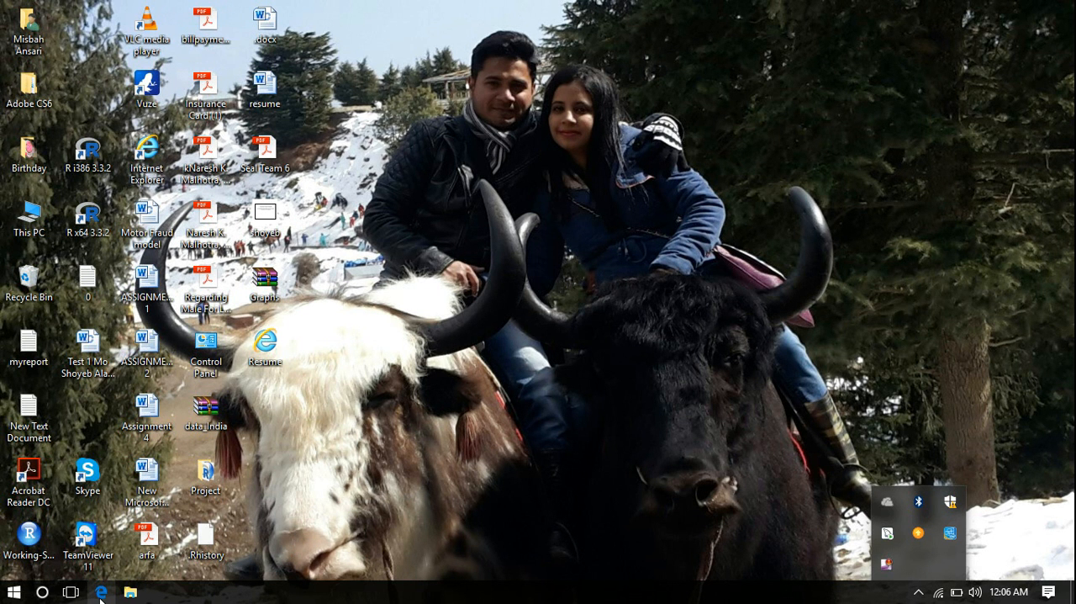
mouse_move(104, 592)
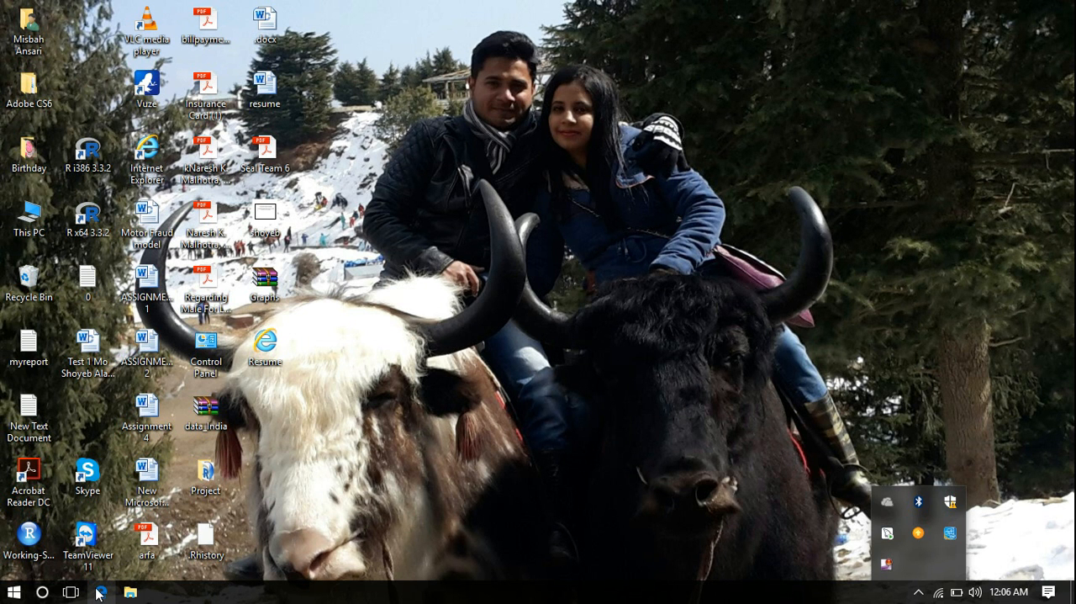
click(146, 159)
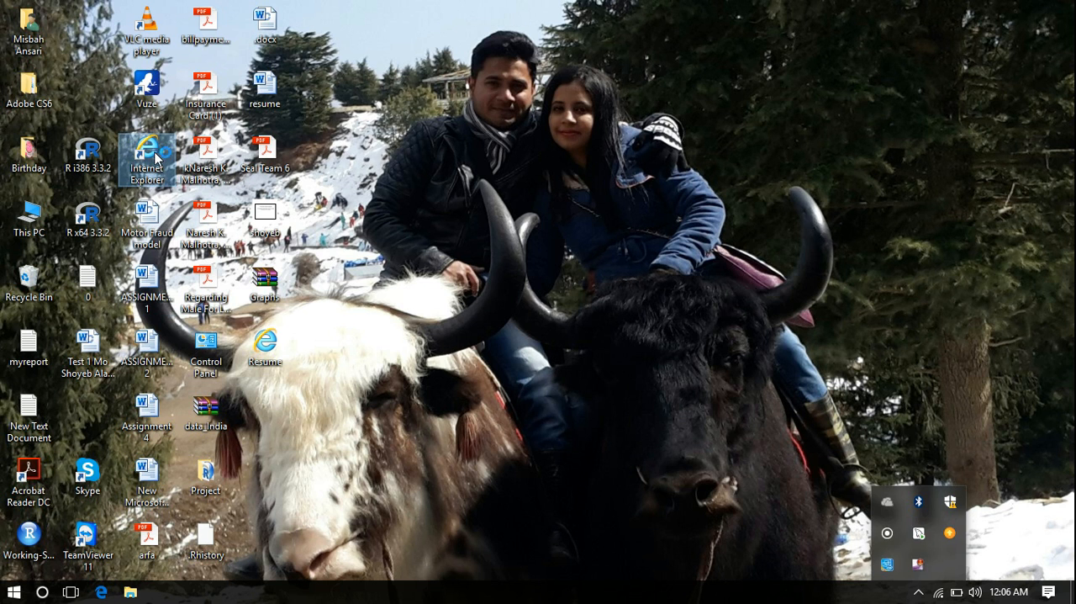
Launch Internet Explorer, go to google.co.in and search for 'chrome download'.
double_click(148, 154)
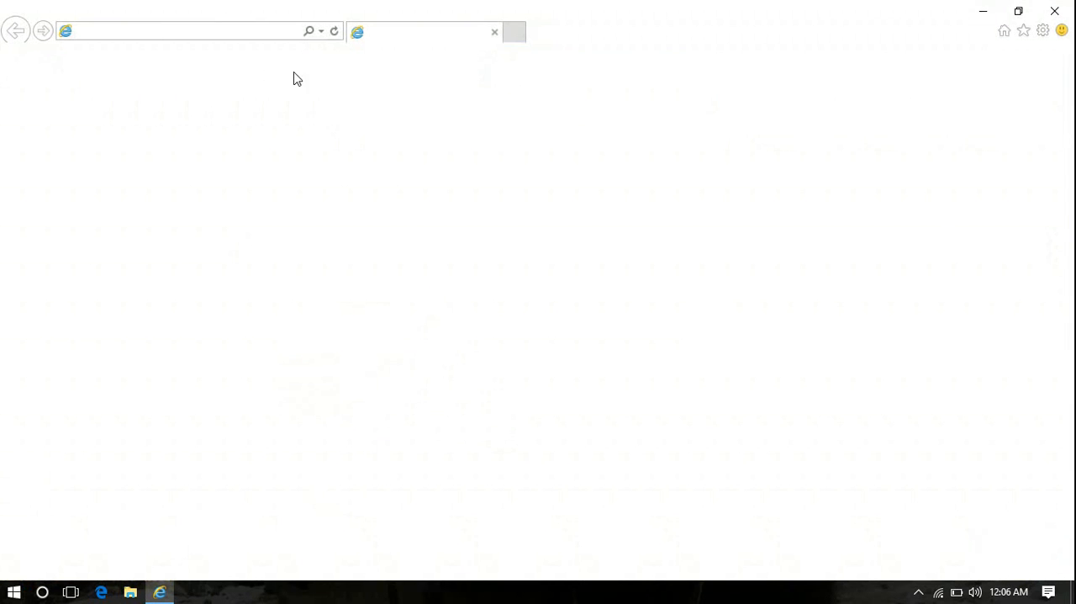
text(google.co.in/?gfe_rd=cr&ei=oxOaWN)
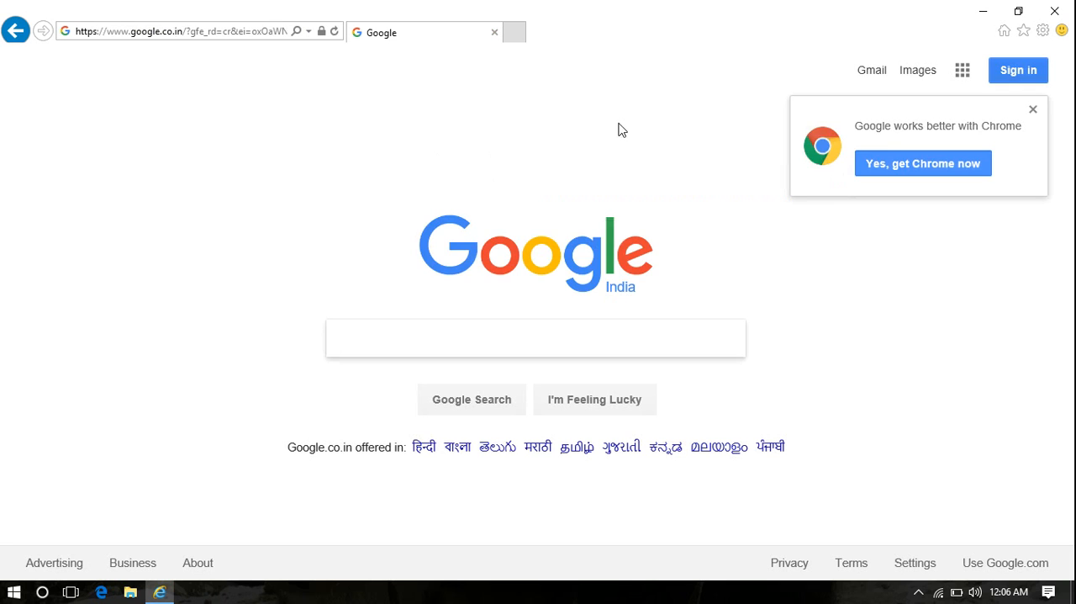
click(535, 338)
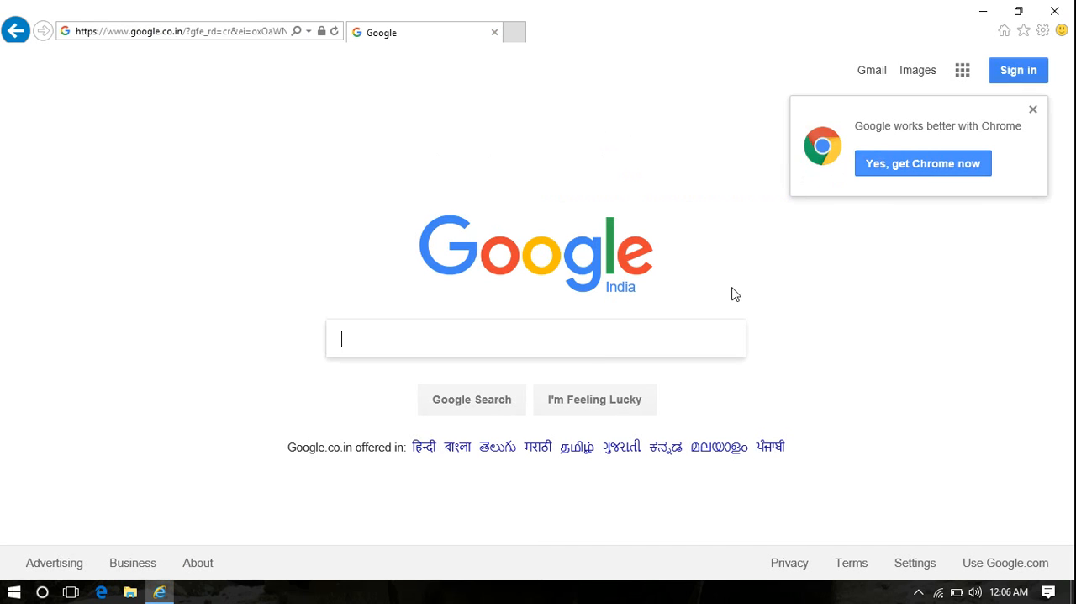
mouse_move(780, 324)
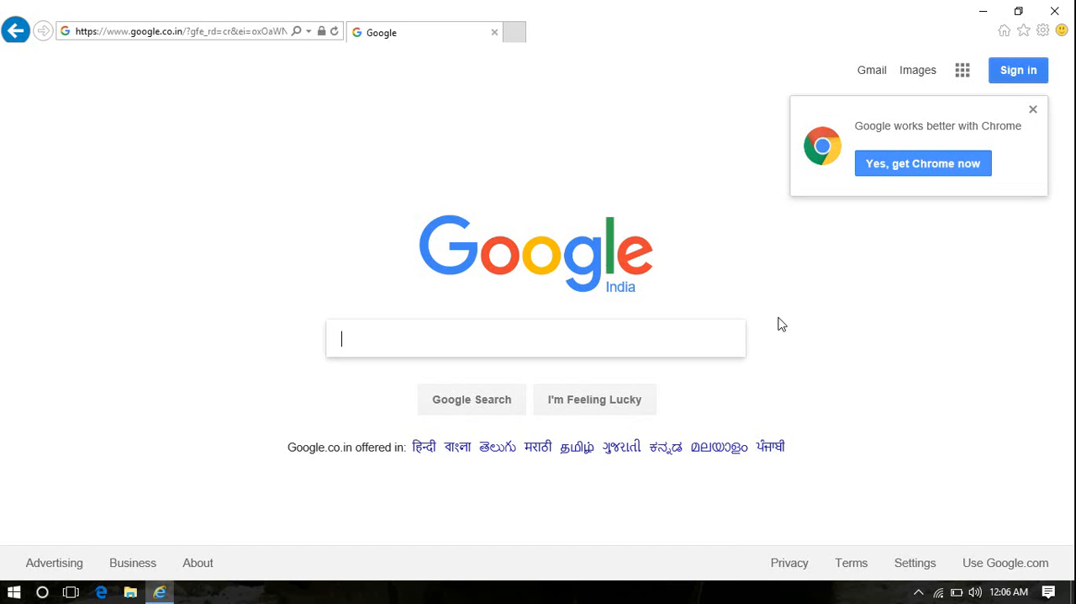
mouse_move(454, 251)
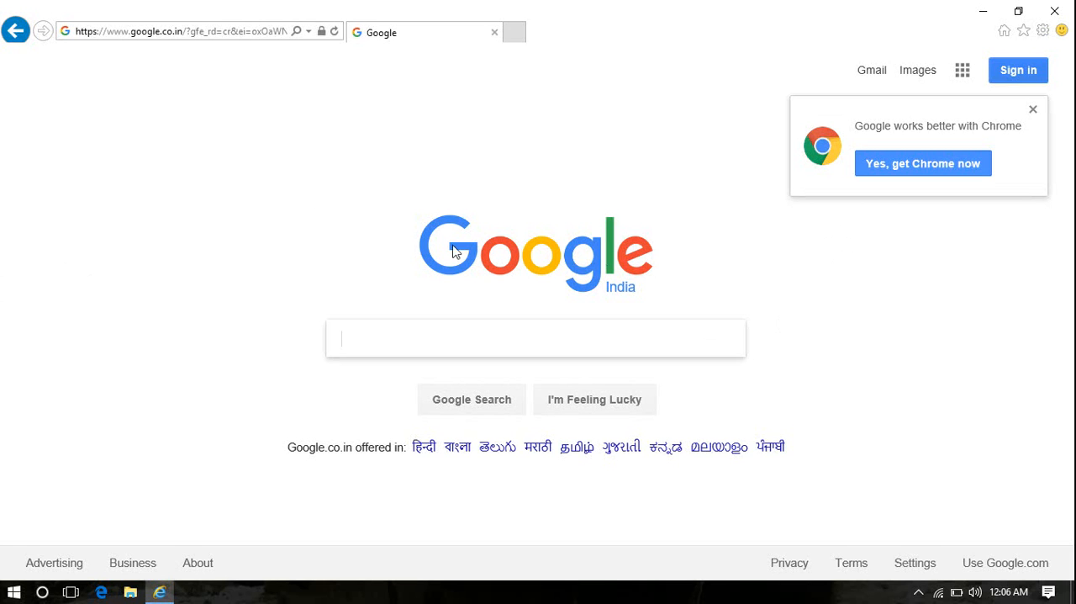
mouse_move(259, 238)
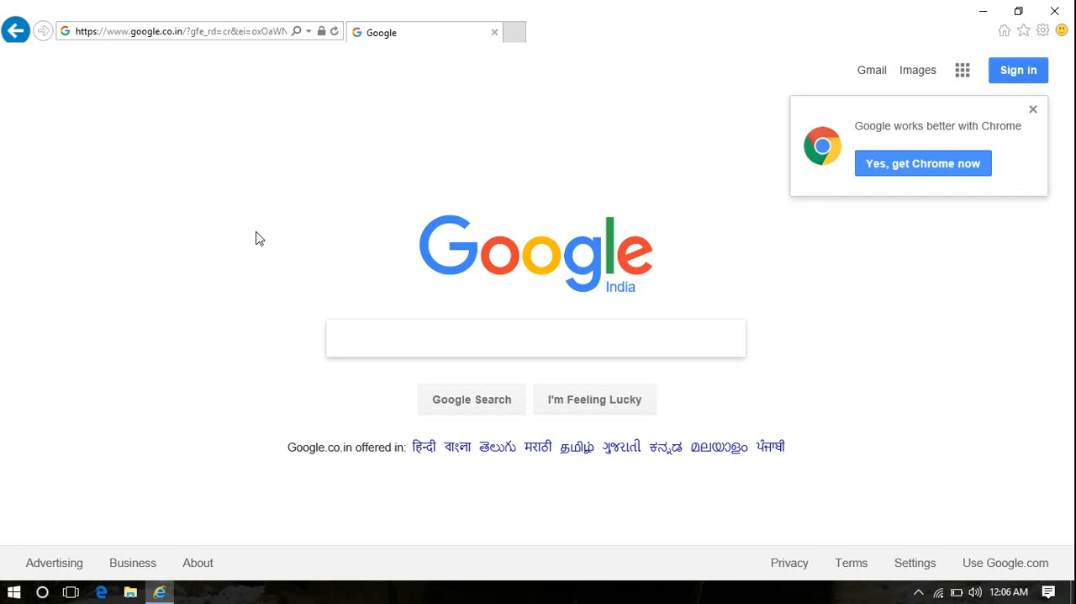
click(535, 338)
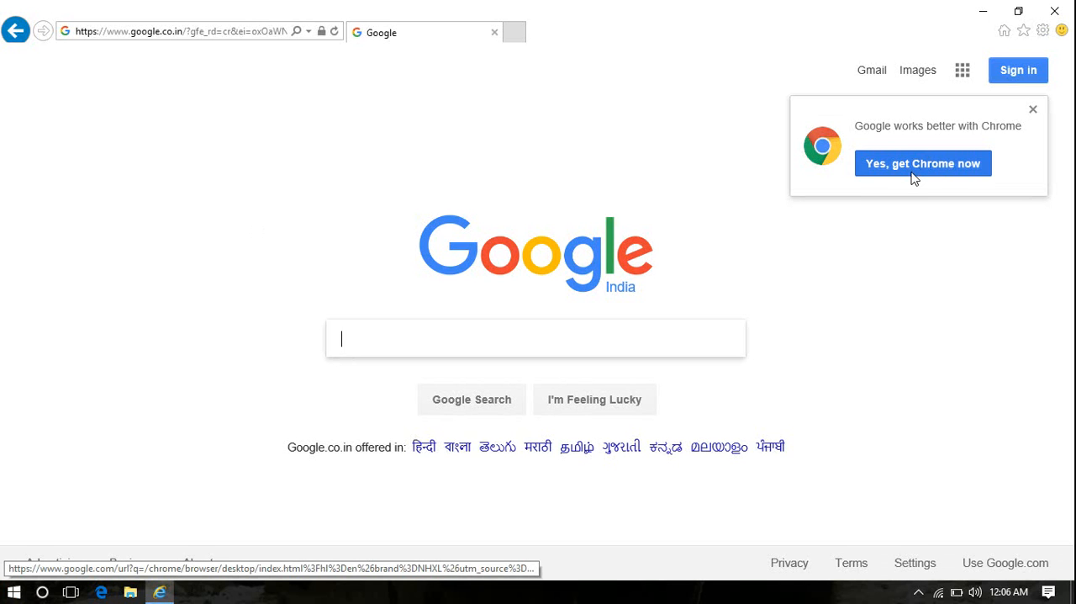
mouse_move(454, 339)
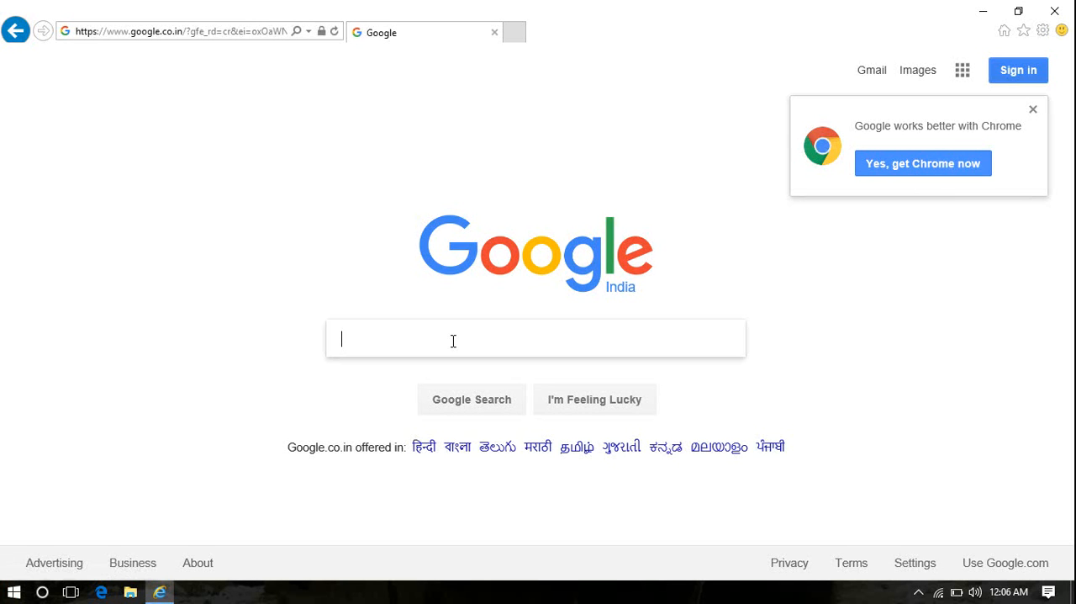
text(ch)
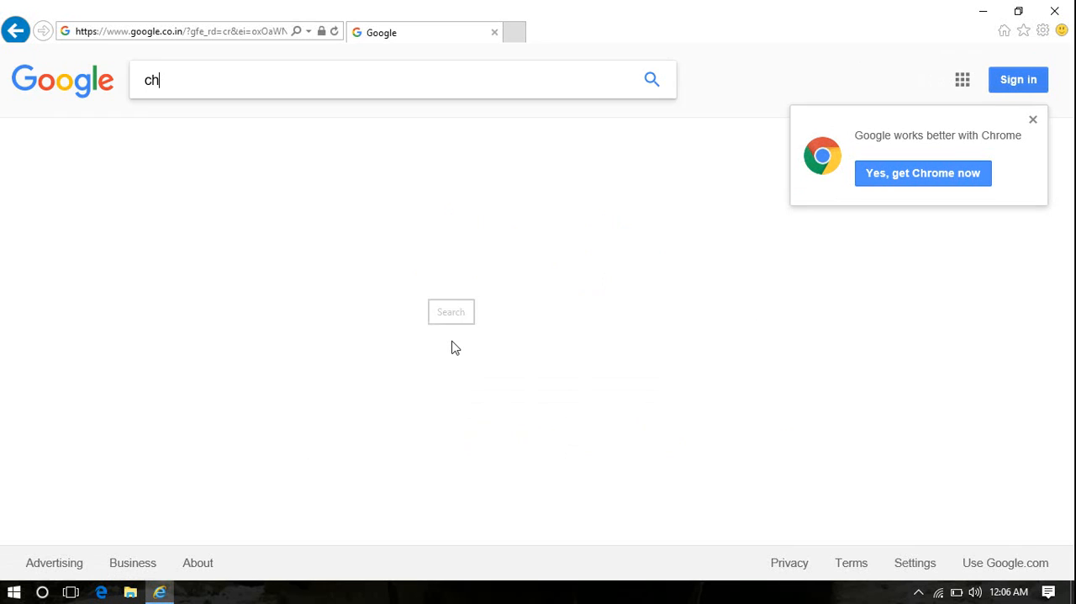
text(rome download)
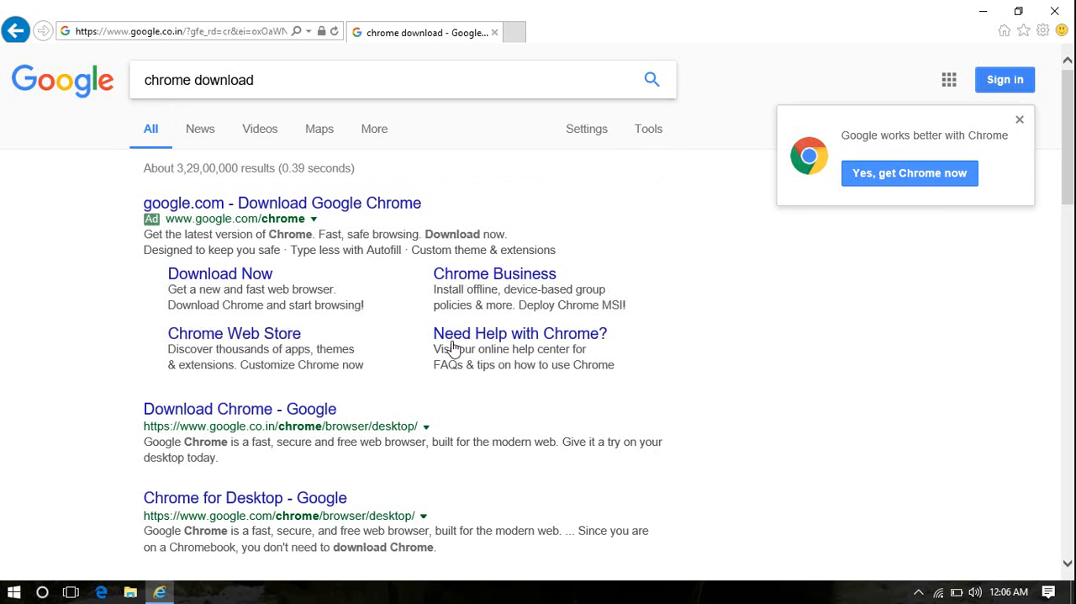
mouse_move(390, 306)
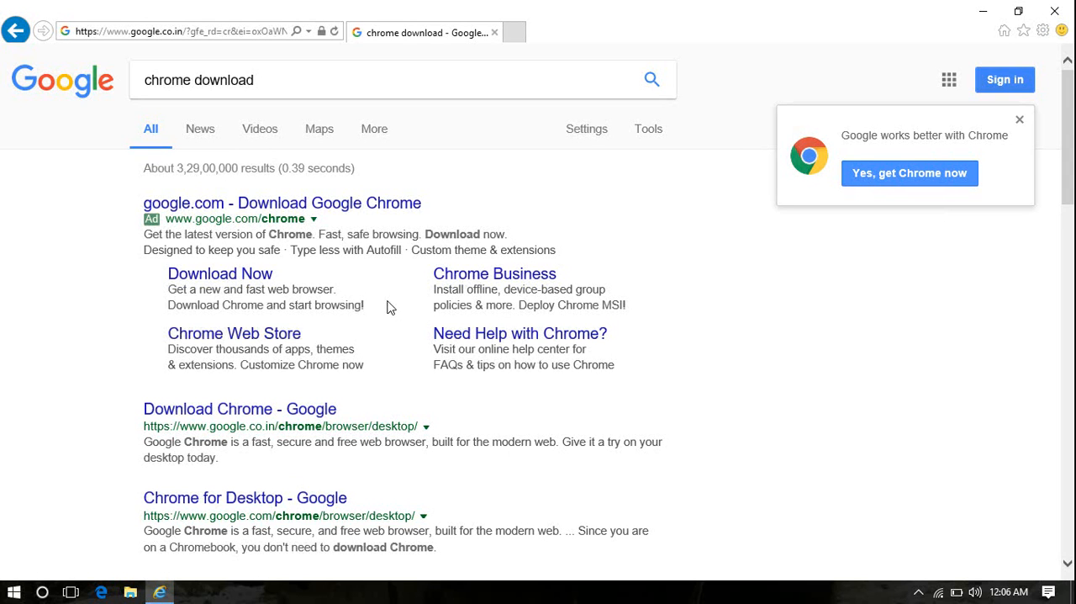
mouse_move(222, 289)
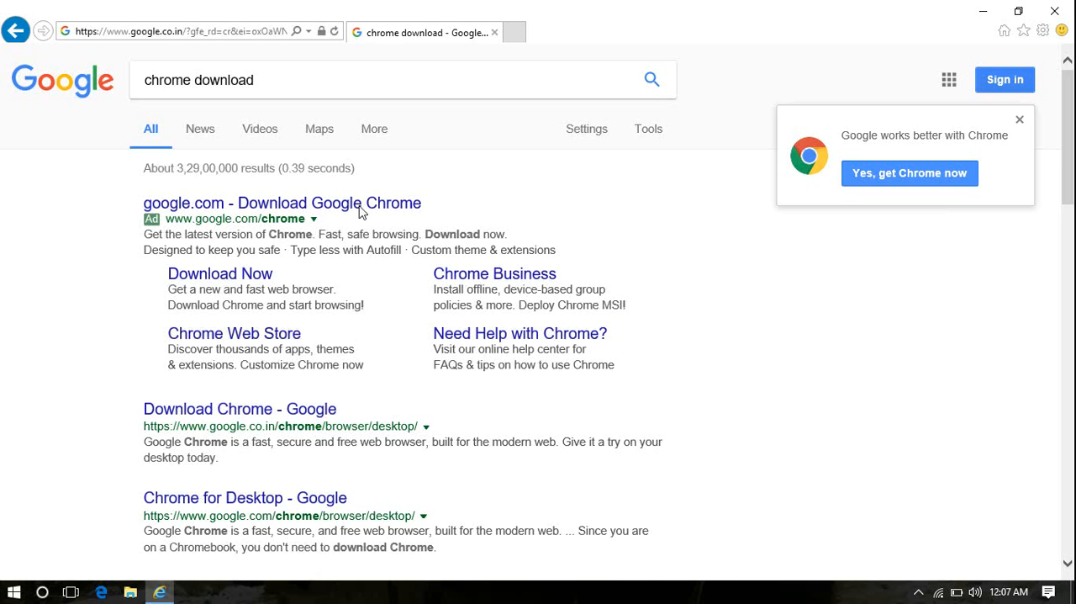
mouse_move(265, 336)
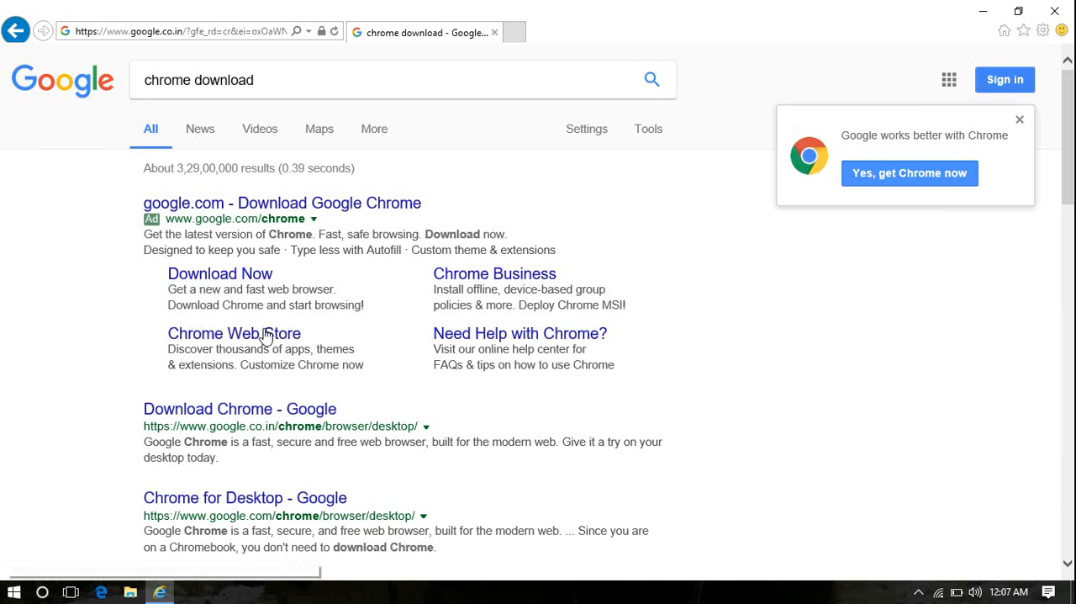
mouse_move(253, 400)
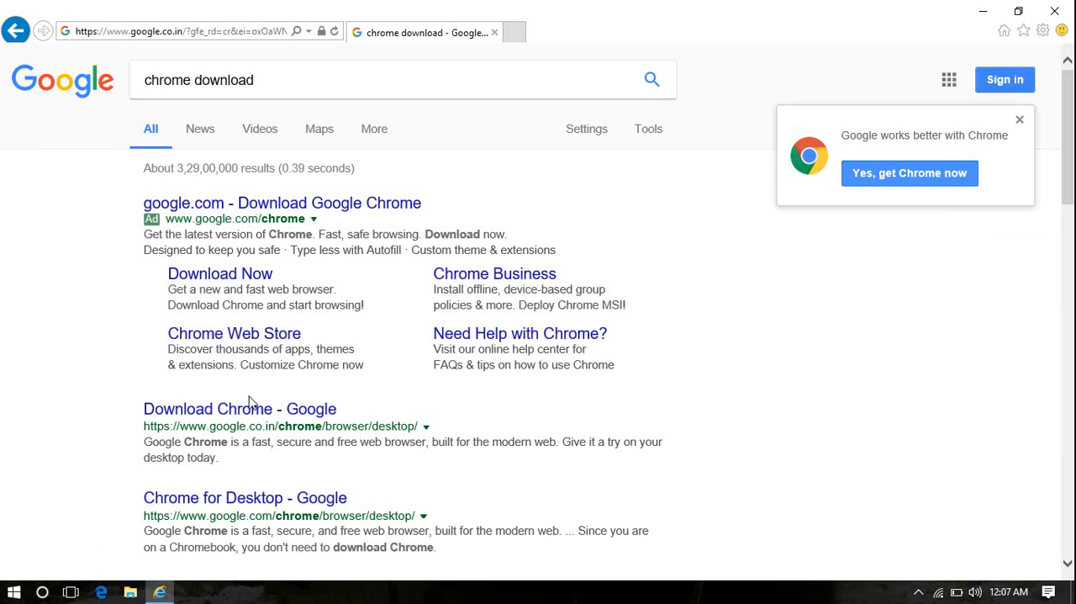
mouse_move(286, 385)
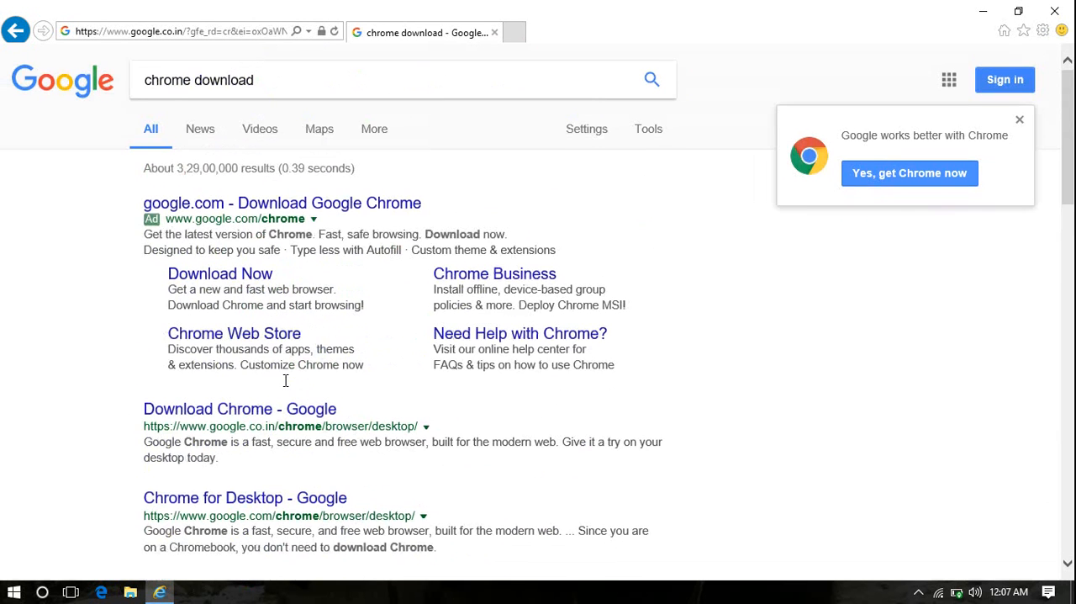
mouse_move(563, 386)
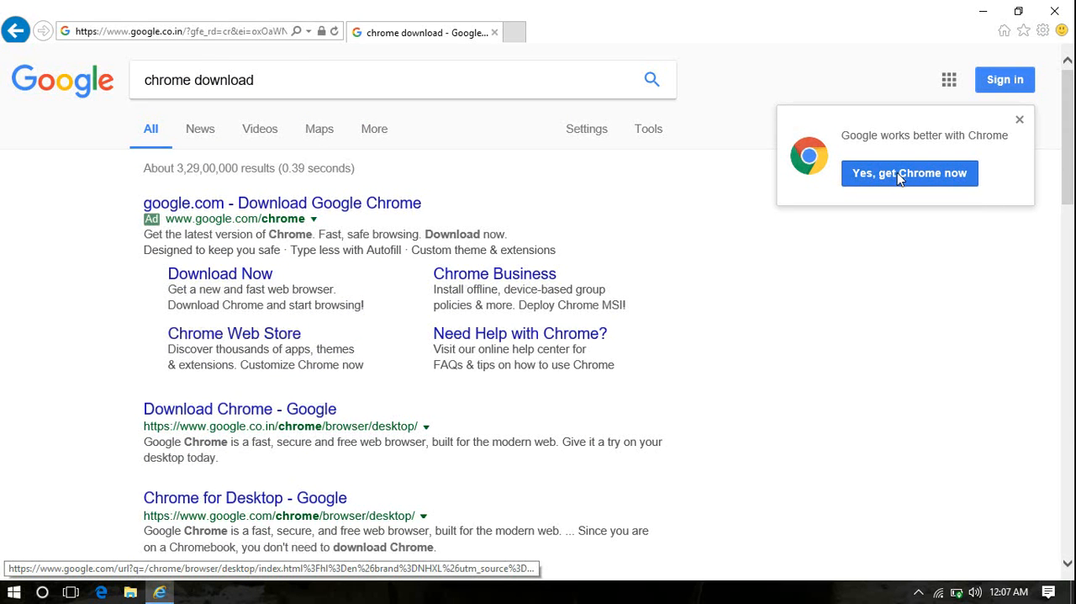
mouse_move(206, 417)
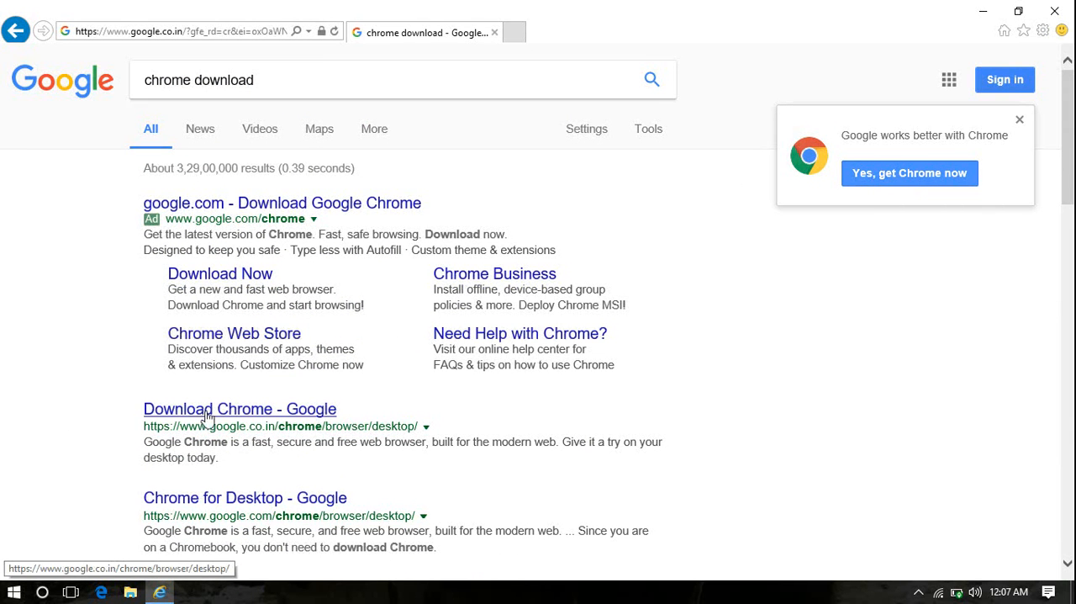
mouse_move(236, 422)
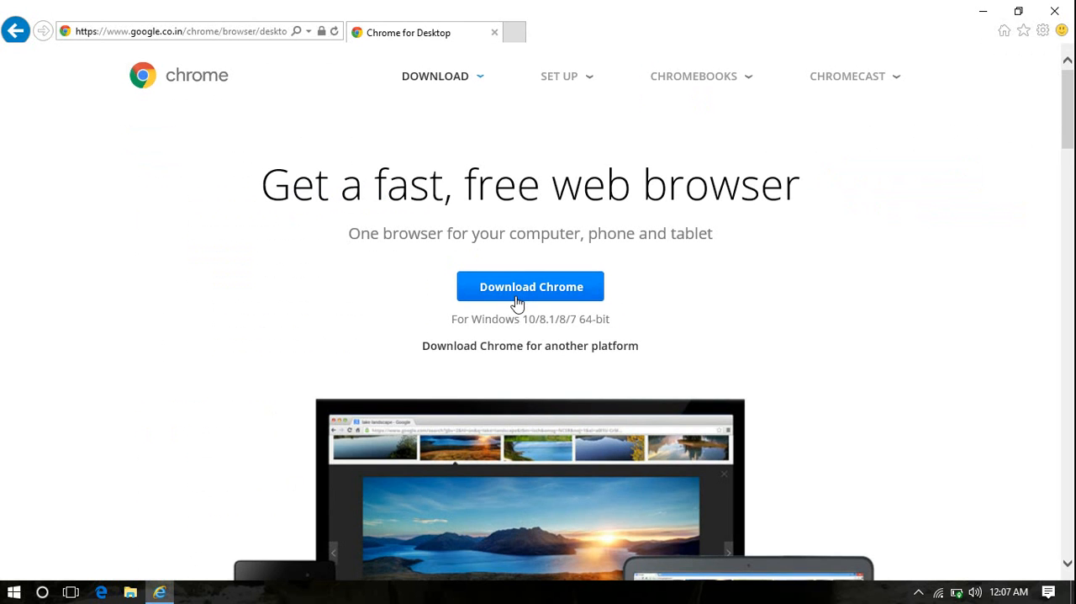
mouse_move(15, 32)
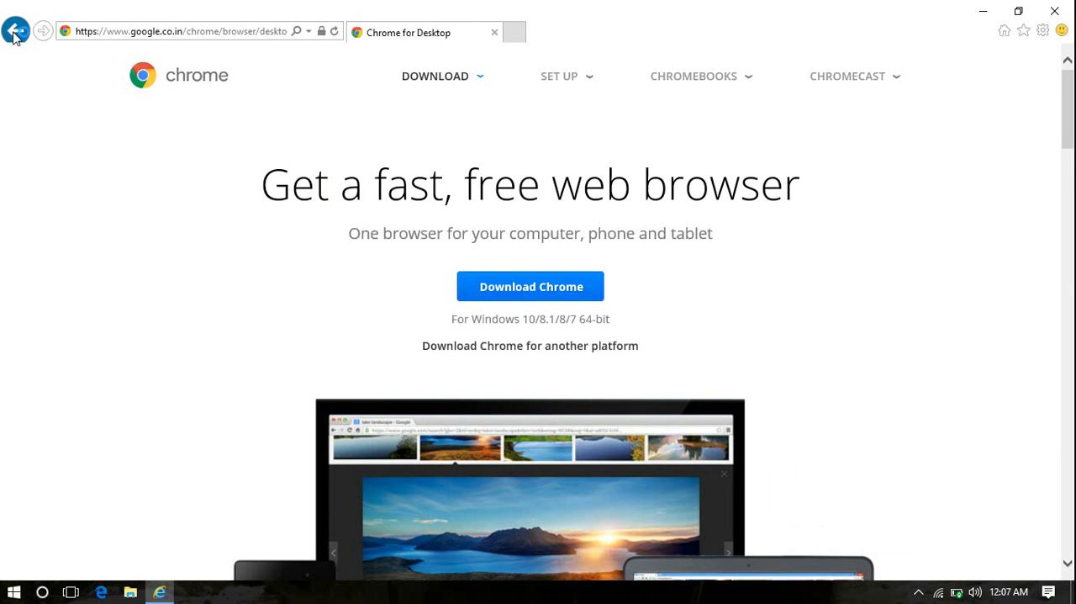
click(16, 30)
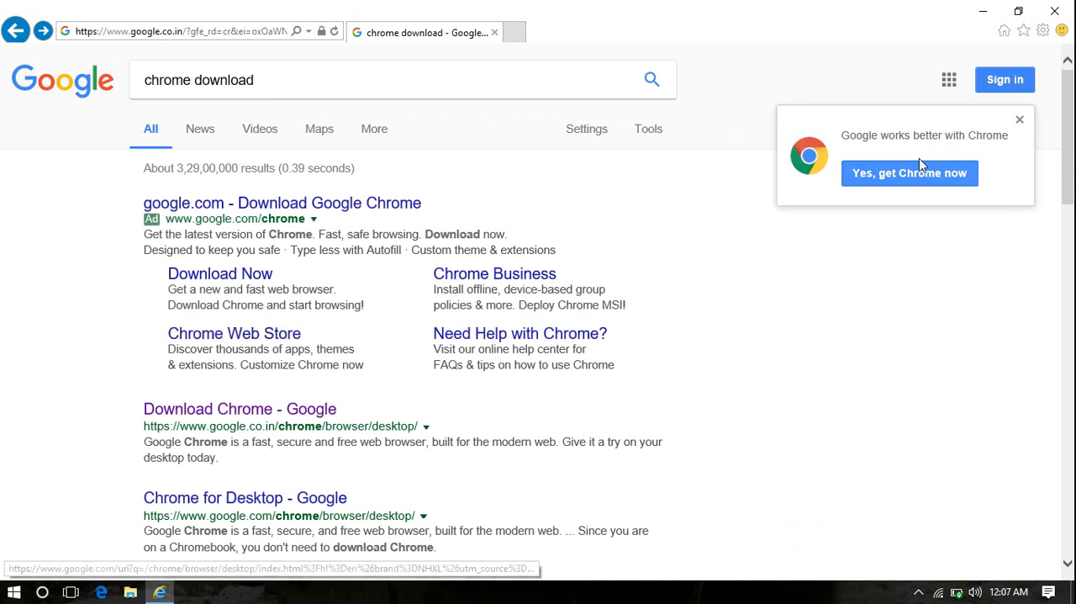
mouse_move(212, 419)
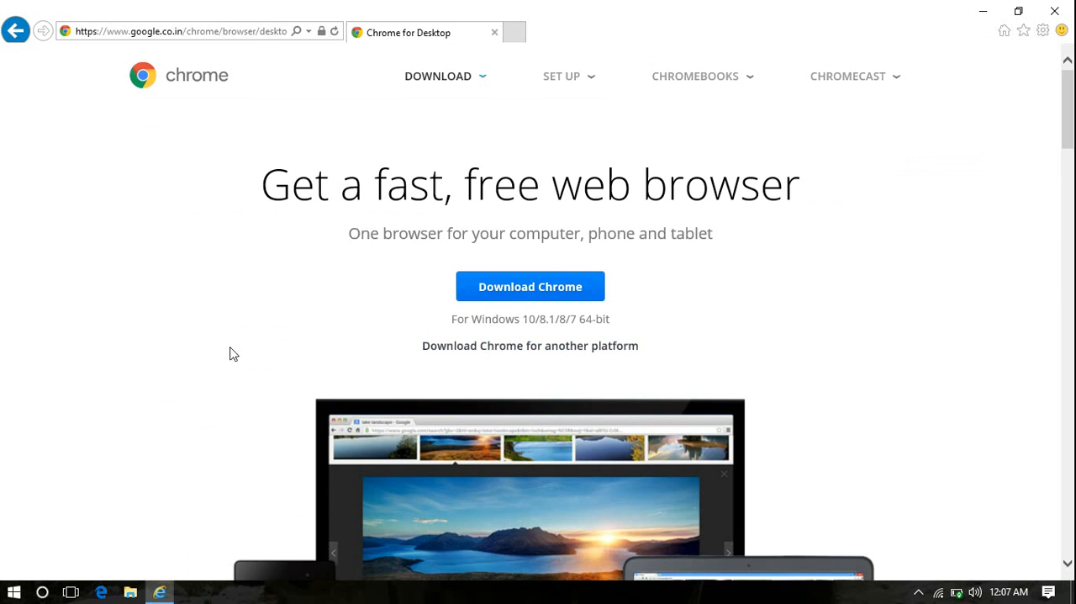
click(530, 286)
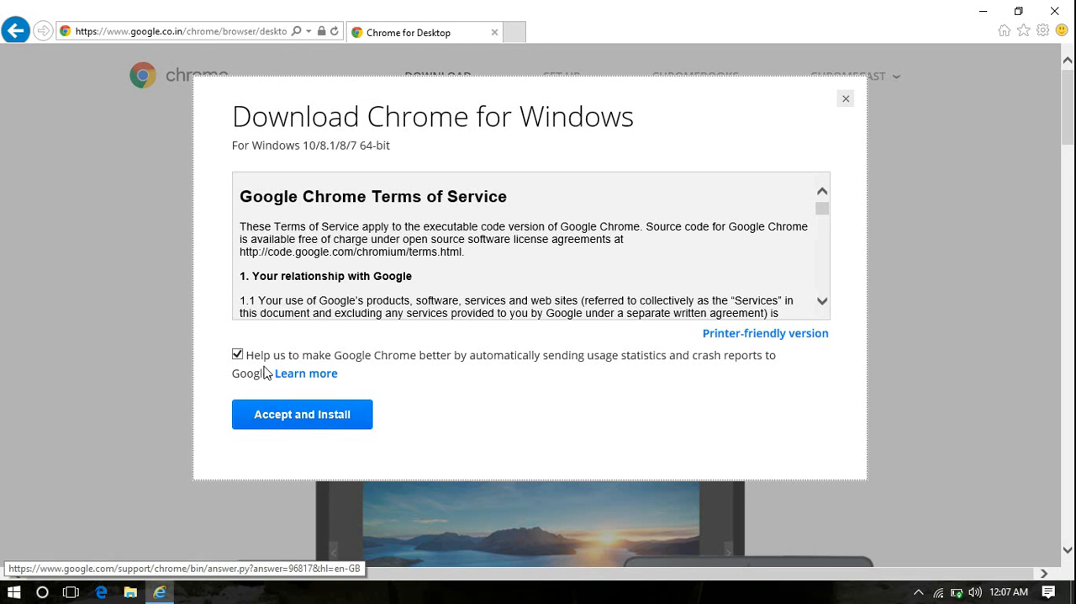
mouse_move(377, 363)
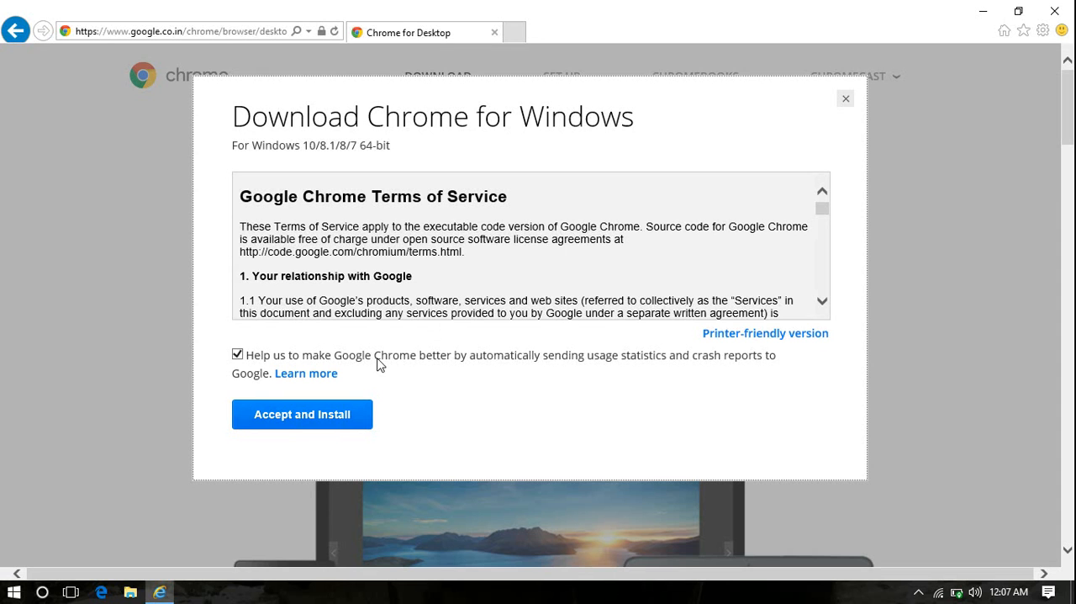
mouse_move(353, 380)
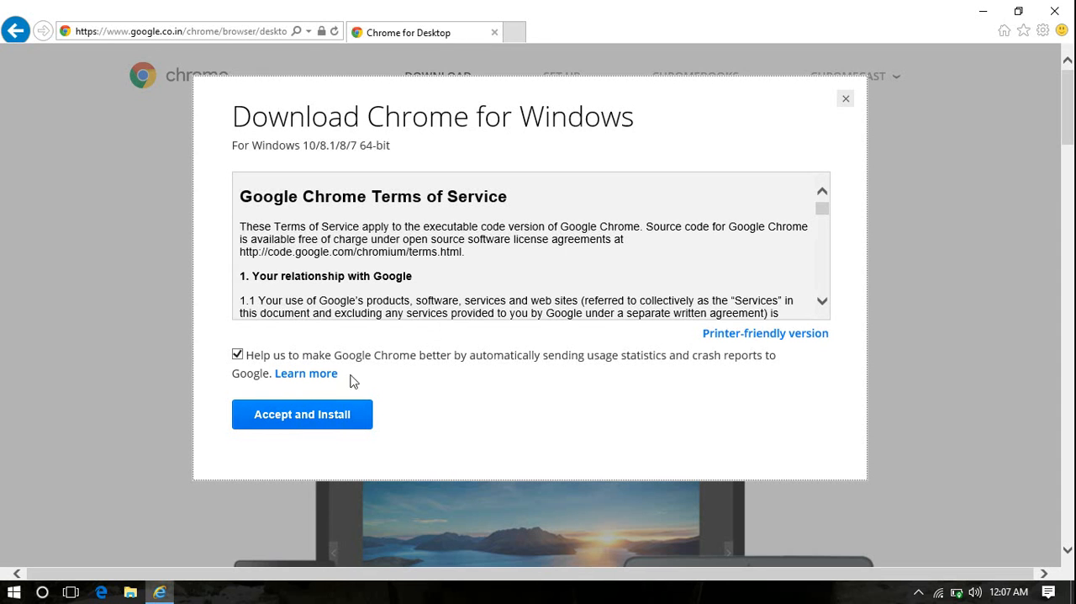
mouse_move(377, 381)
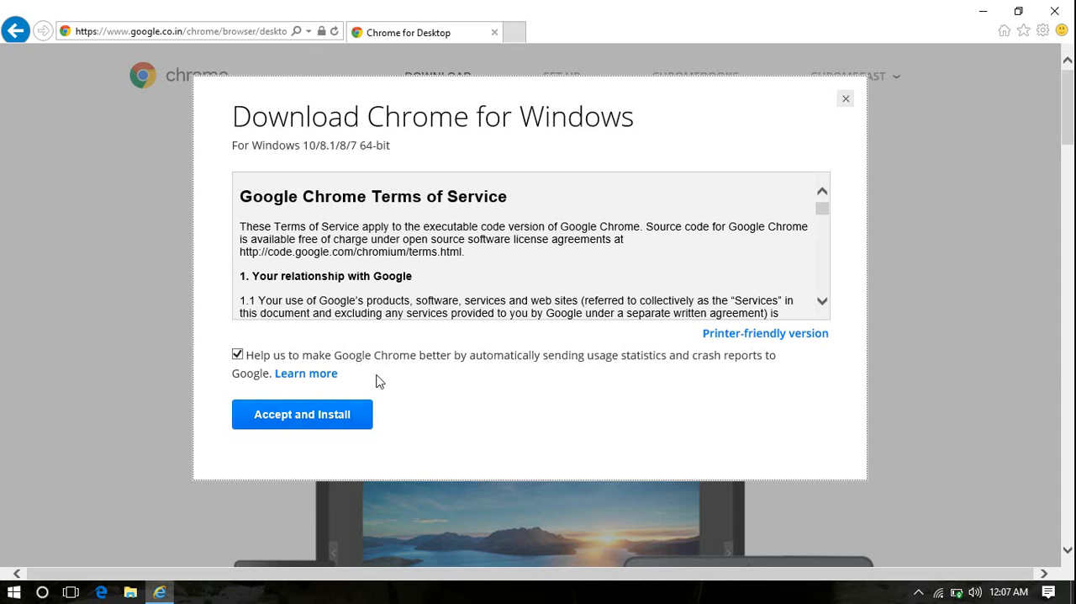
mouse_move(278, 436)
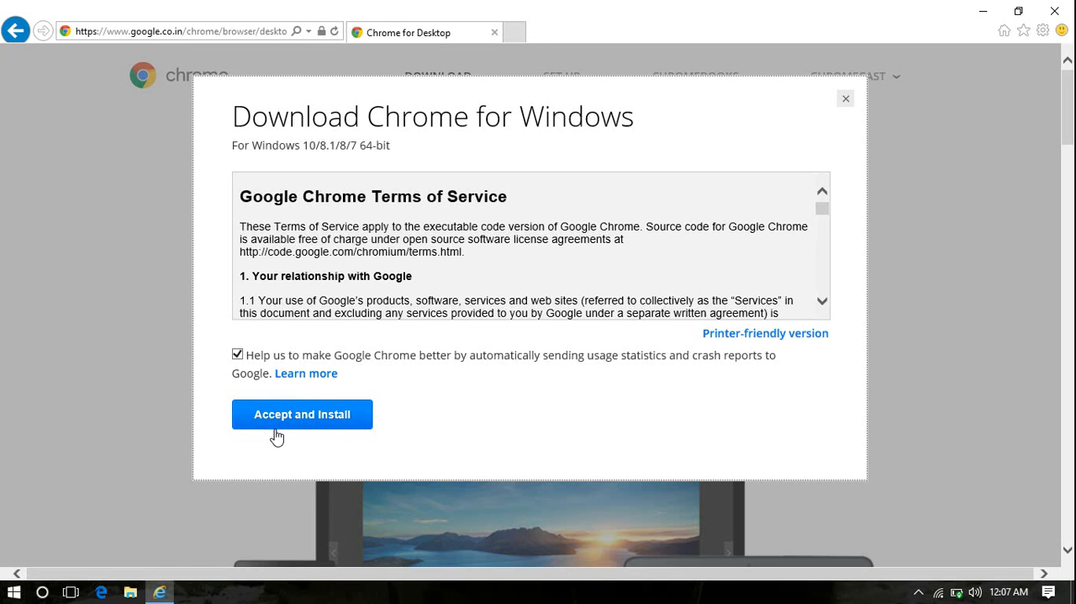
mouse_move(296, 430)
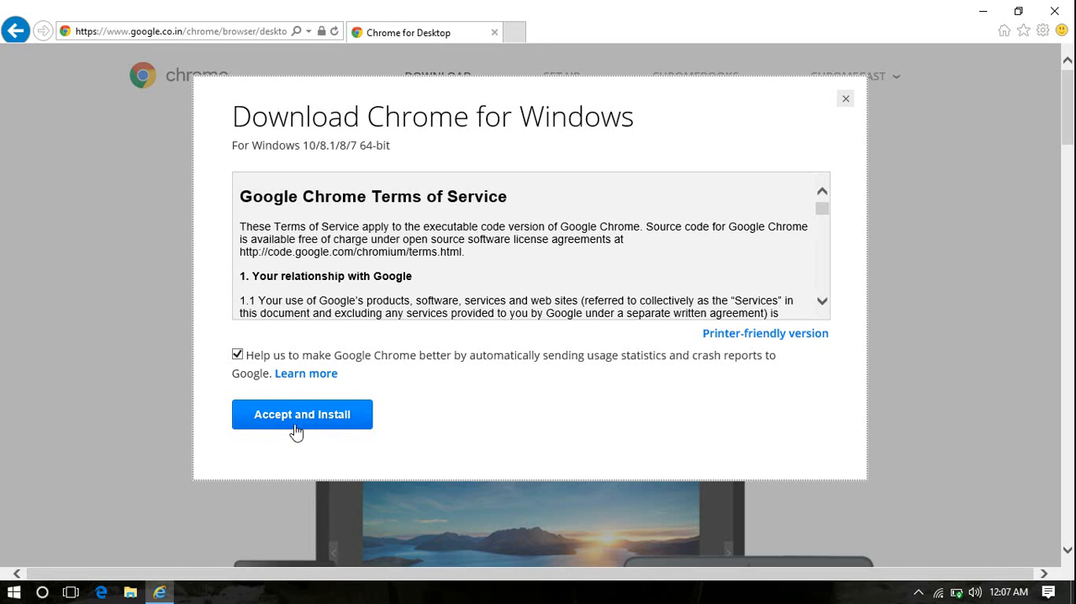
mouse_move(249, 368)
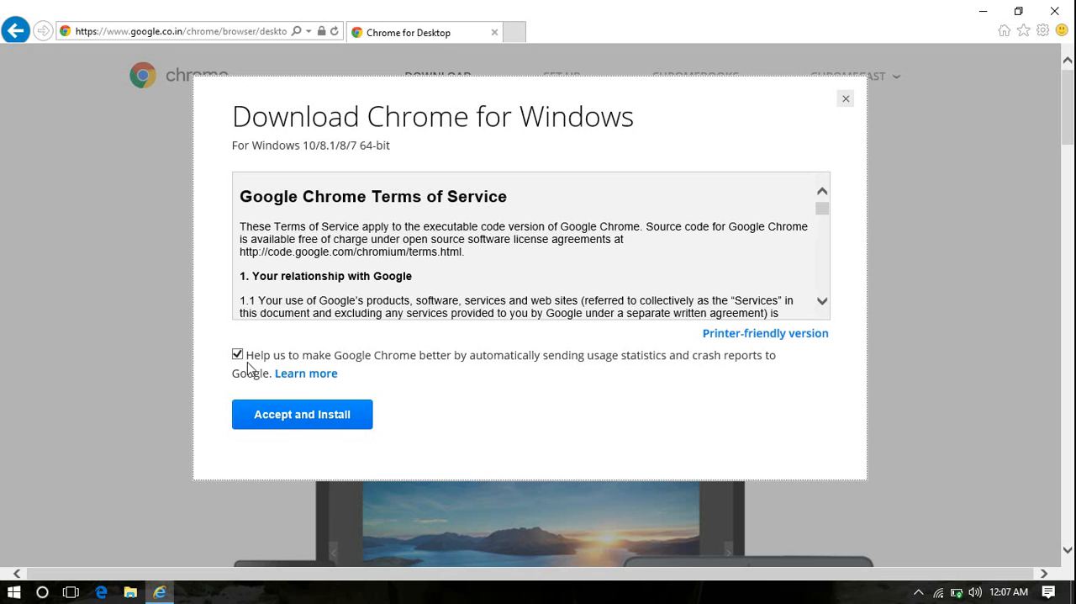
mouse_move(225, 365)
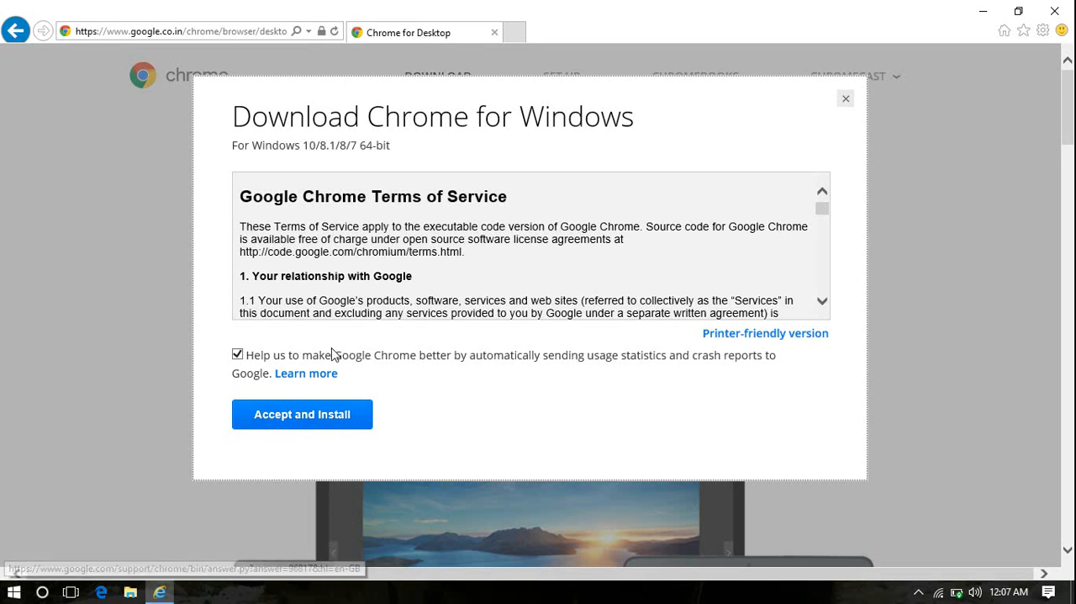
mouse_move(286, 420)
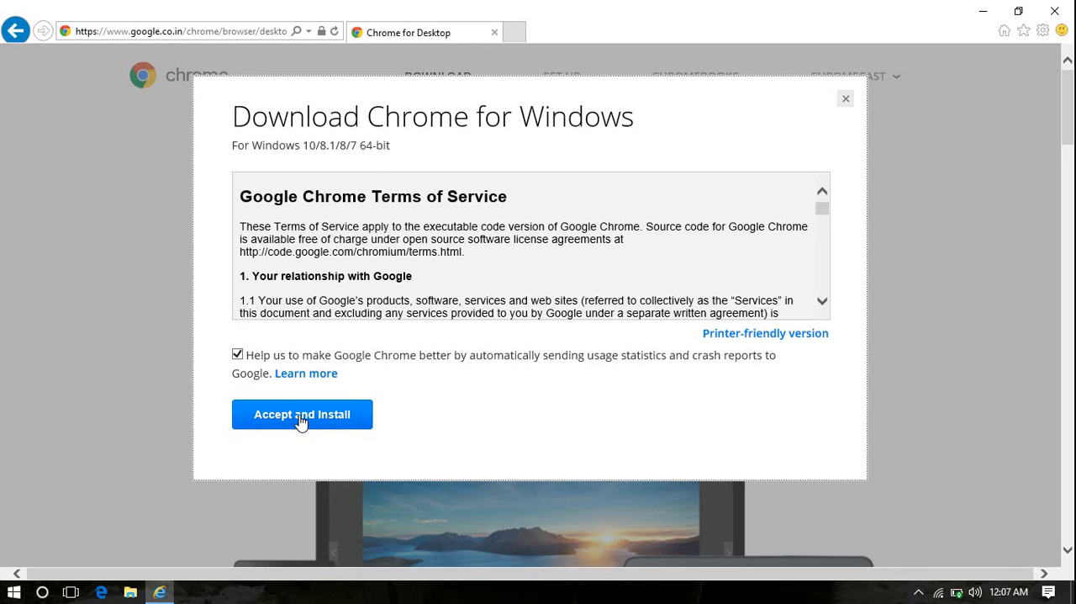
Accept and Install in the Download Chrome for Windows dialog, starting the ChromeSetup.exe download.
click(301, 414)
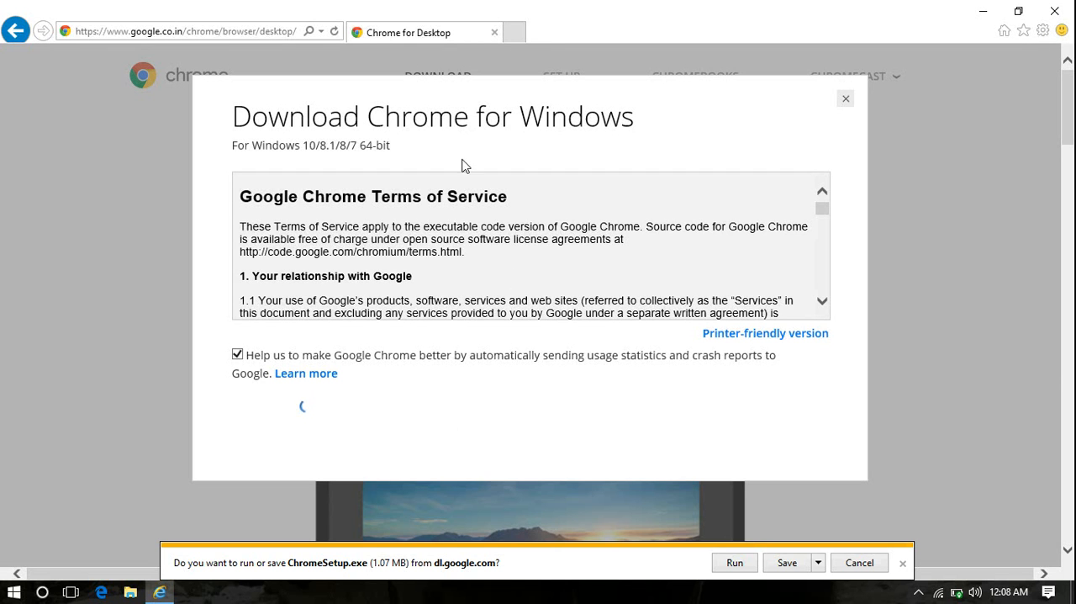
mouse_move(407, 229)
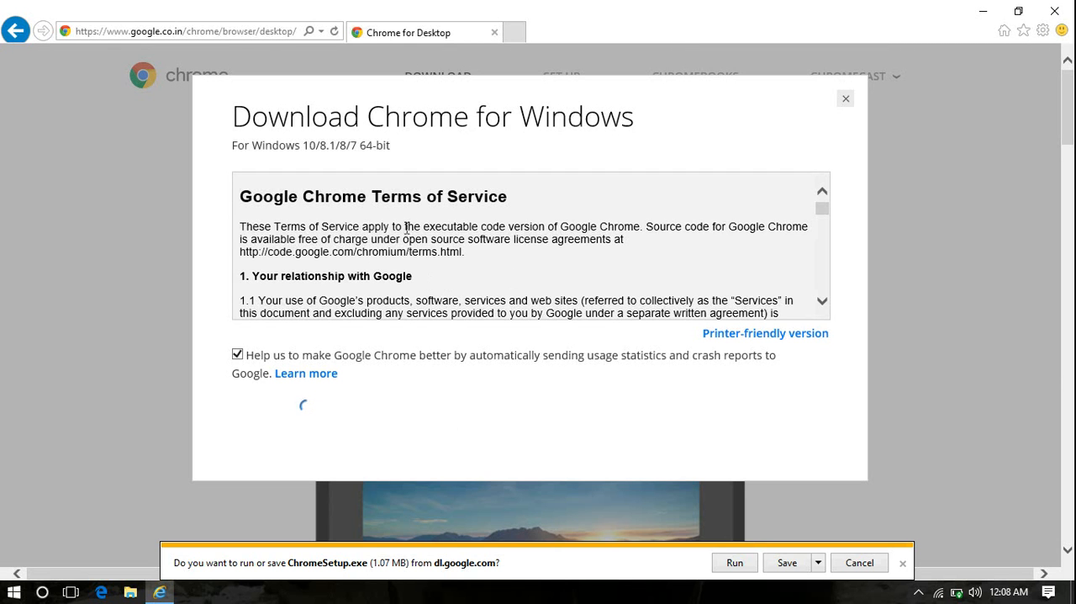
mouse_move(653, 572)
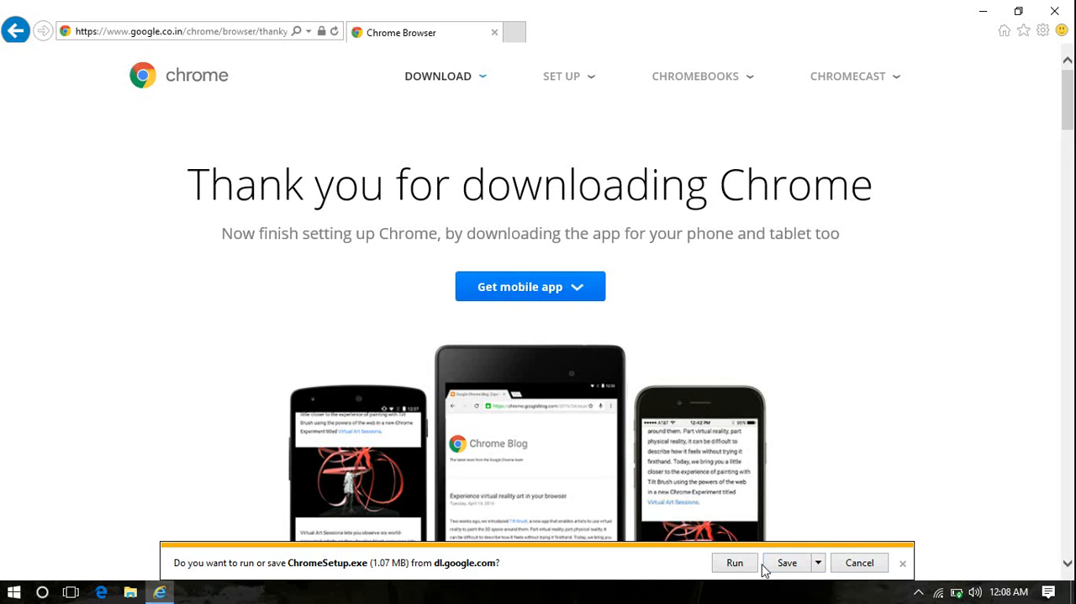
mouse_move(797, 420)
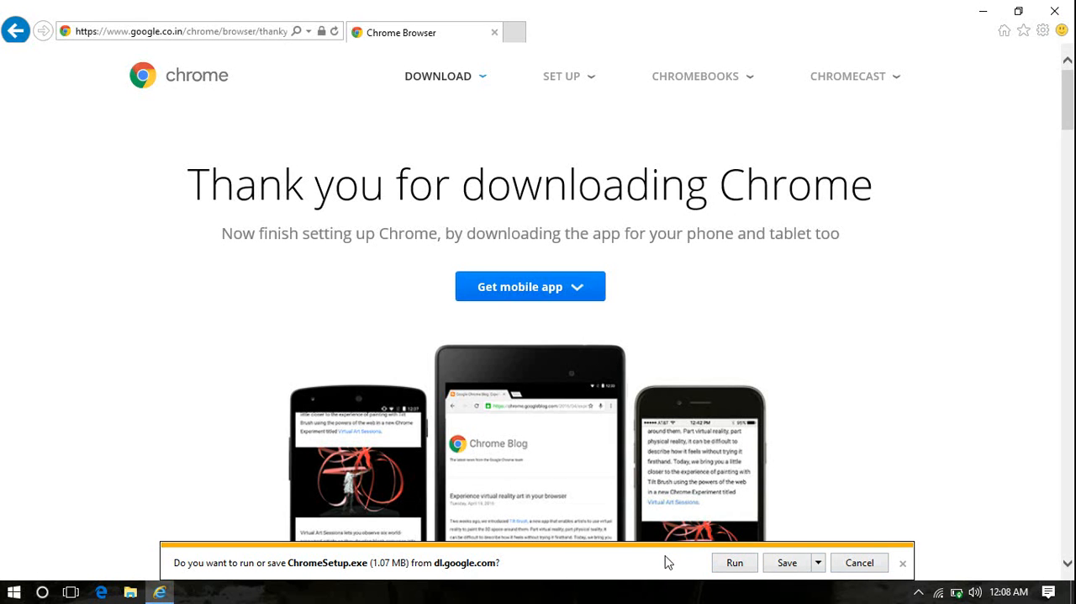
mouse_move(625, 572)
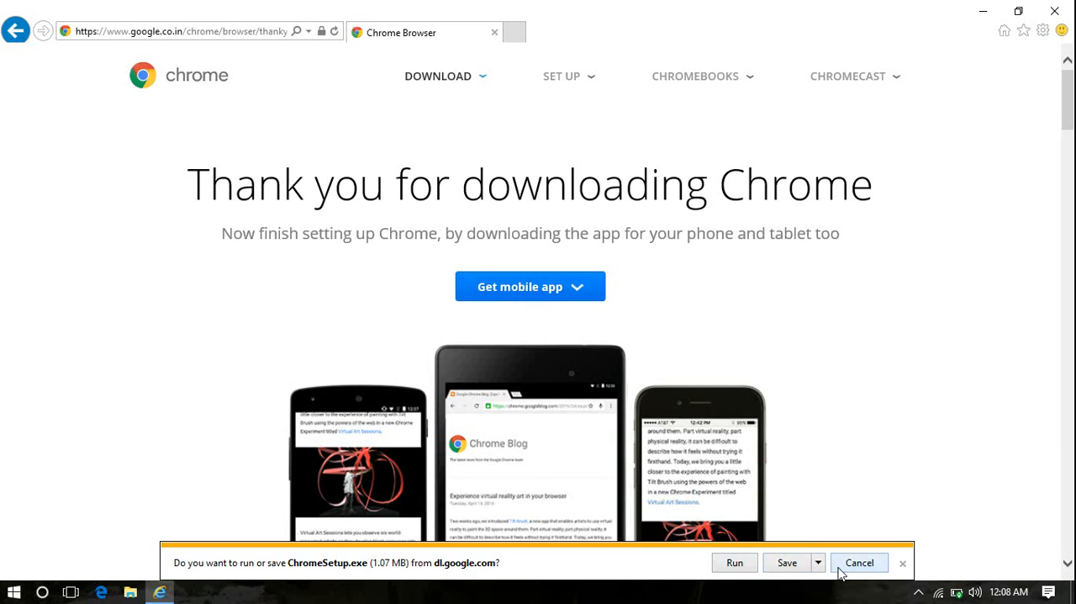
mouse_move(777, 573)
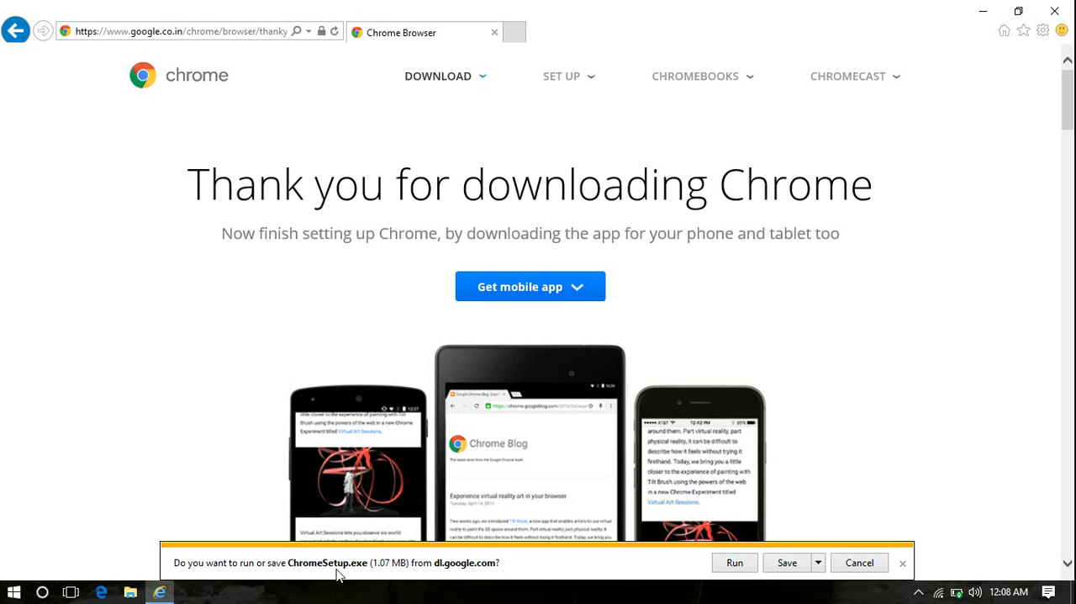
mouse_move(686, 563)
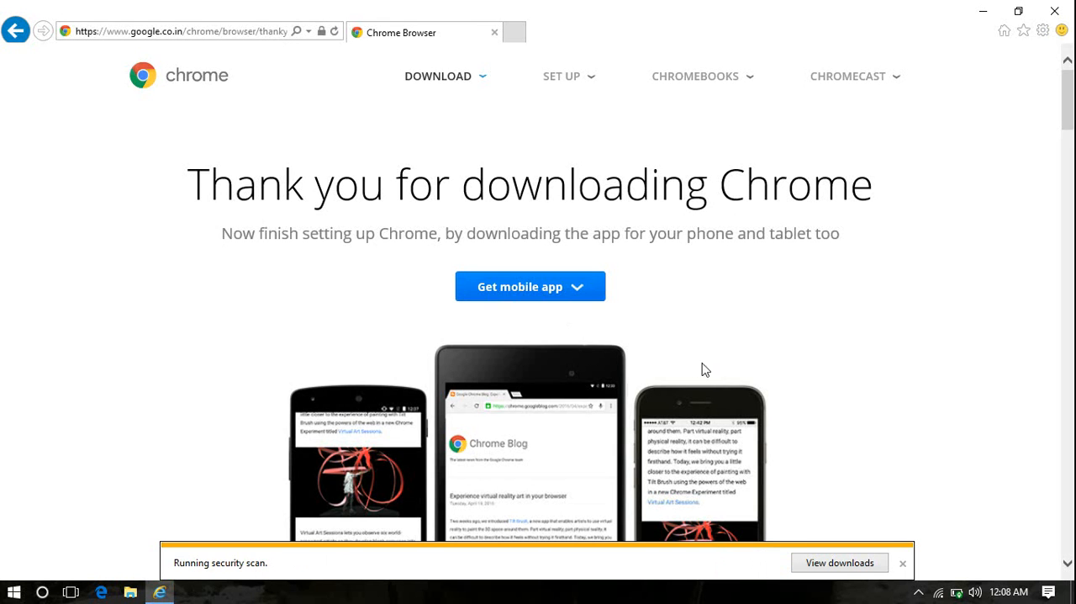
mouse_move(340, 468)
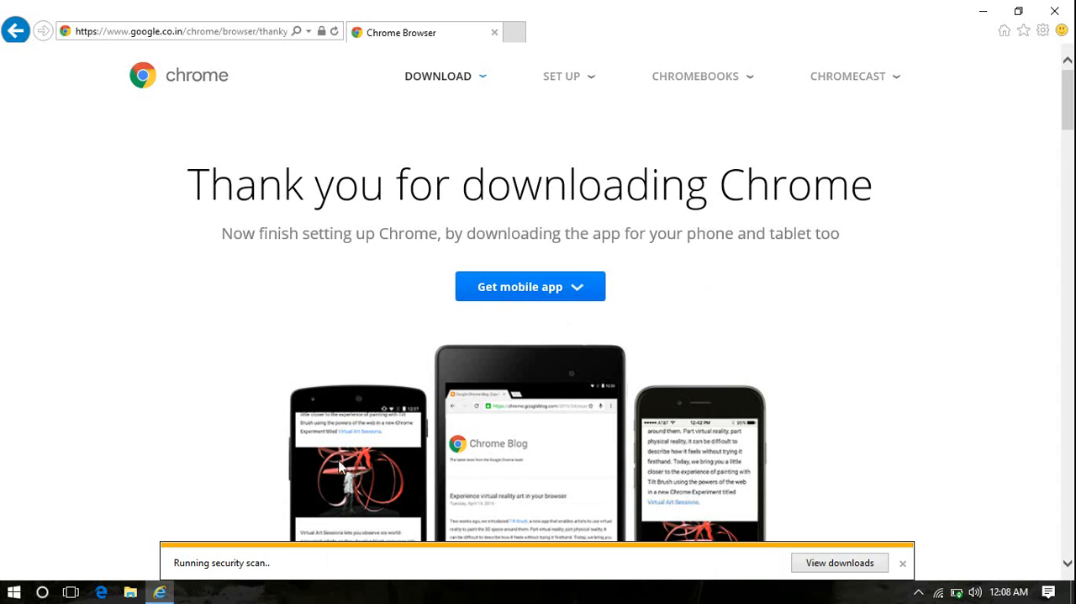
mouse_move(659, 333)
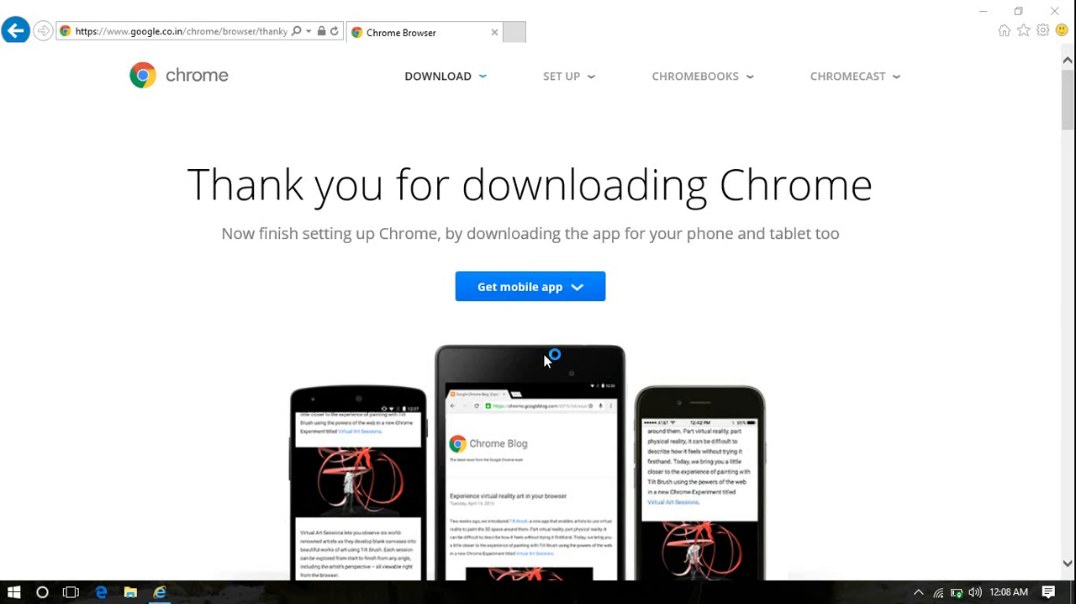
mouse_move(810, 376)
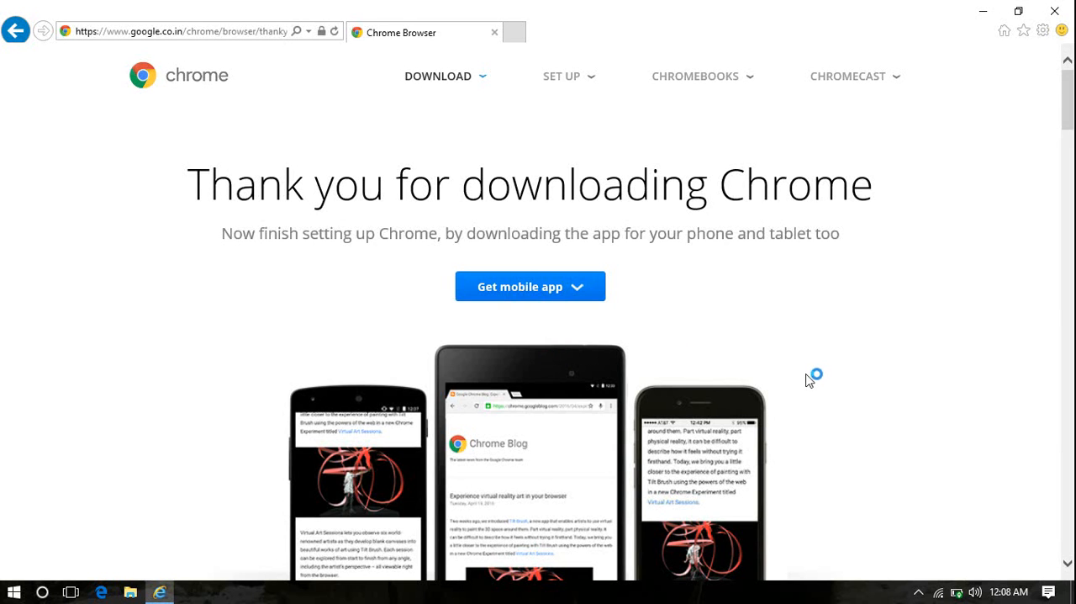
Run the downloaded ChromeSetup.exe and let the installer finish until Chrome opens.
click(529, 286)
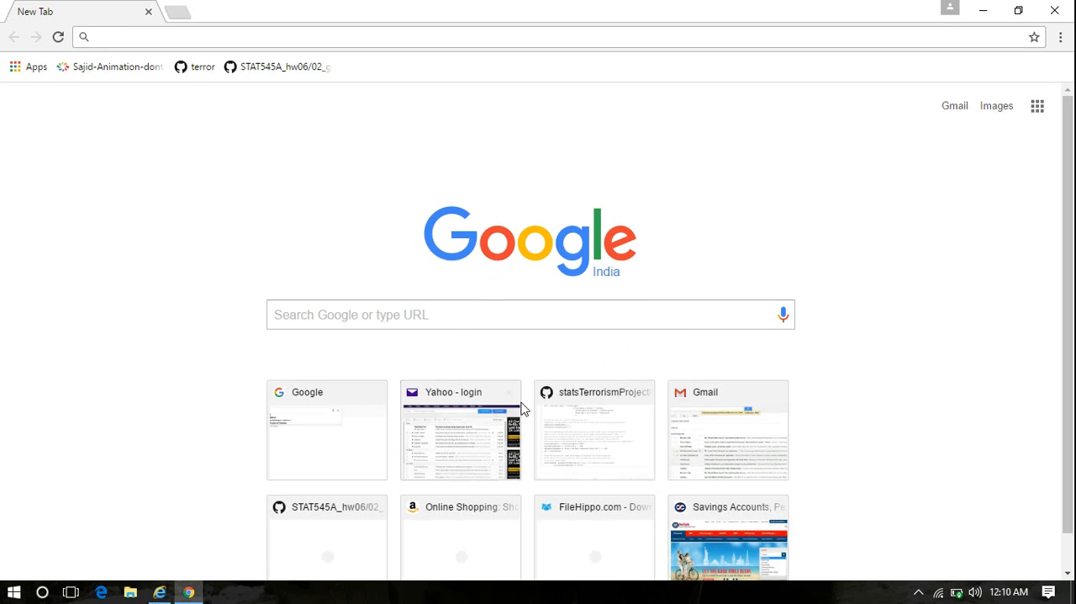
scroll(up, 3)
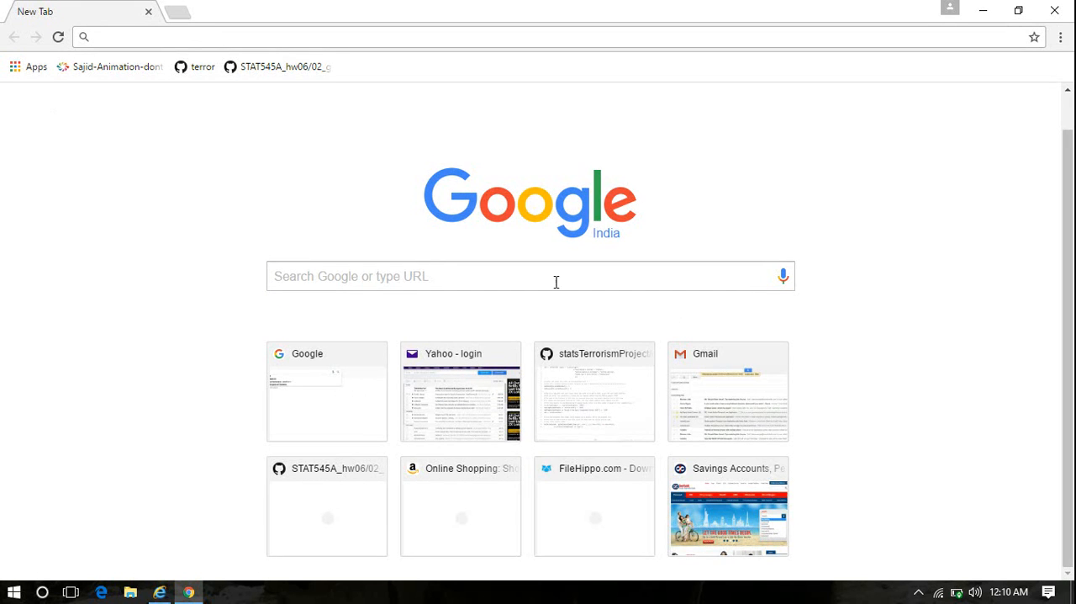
mouse_move(357, 251)
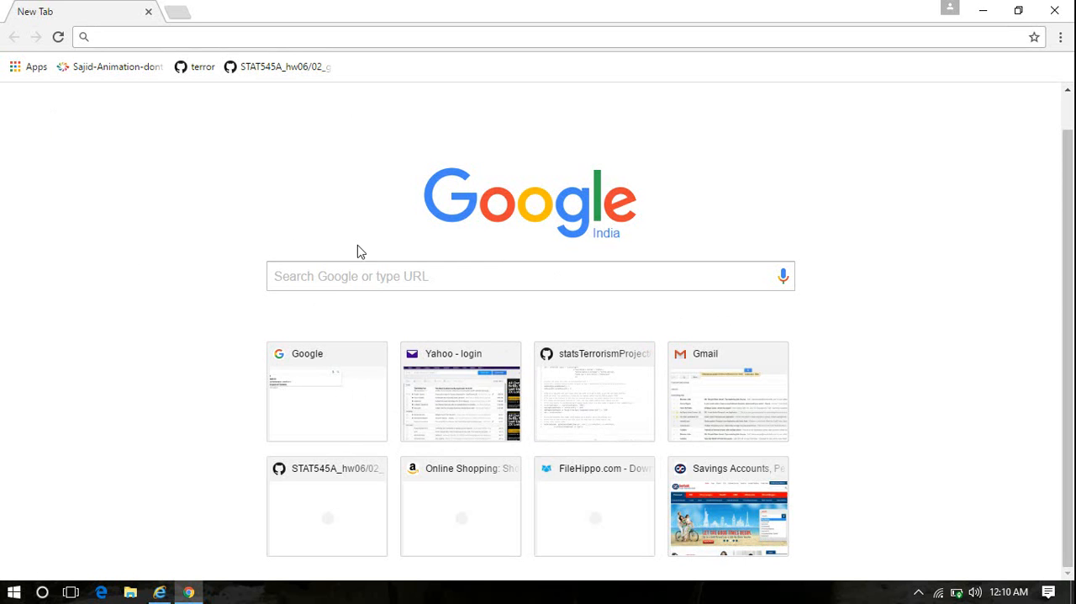
mouse_move(803, 251)
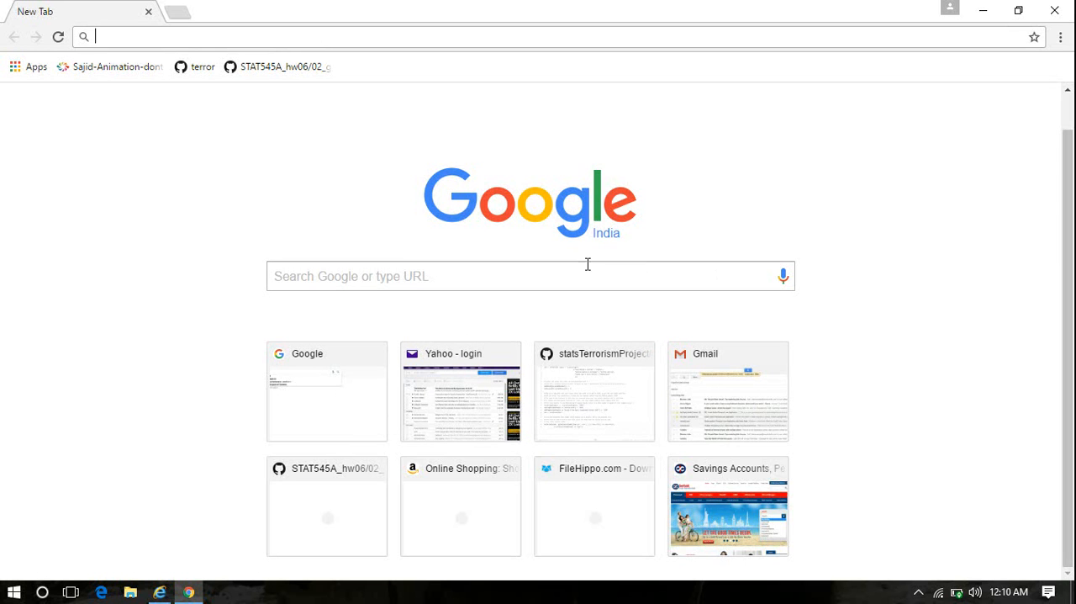
mouse_move(713, 229)
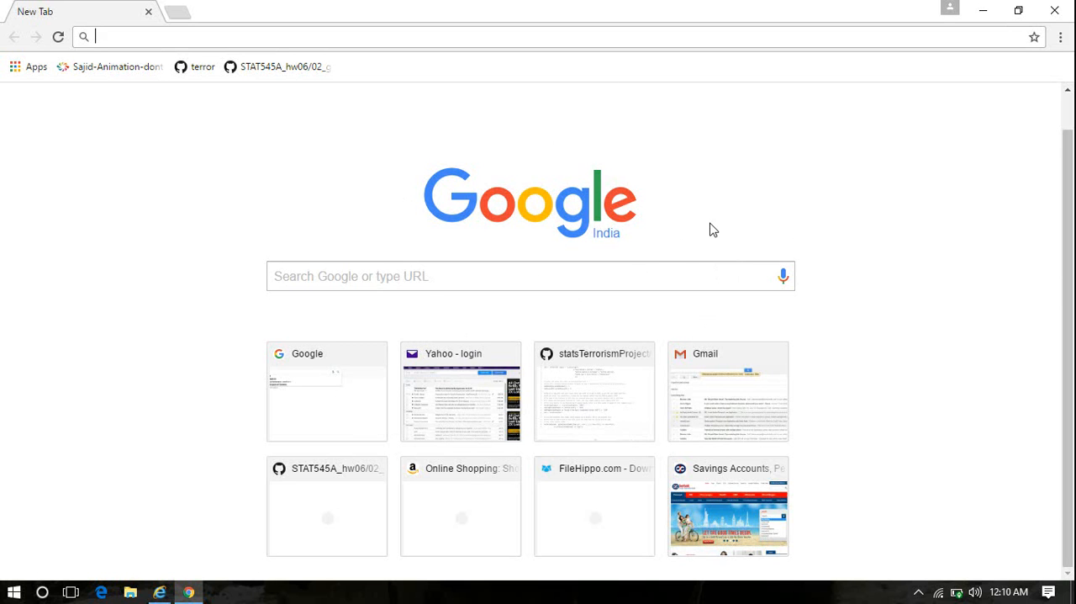
mouse_move(1006, 96)
text(youtu)
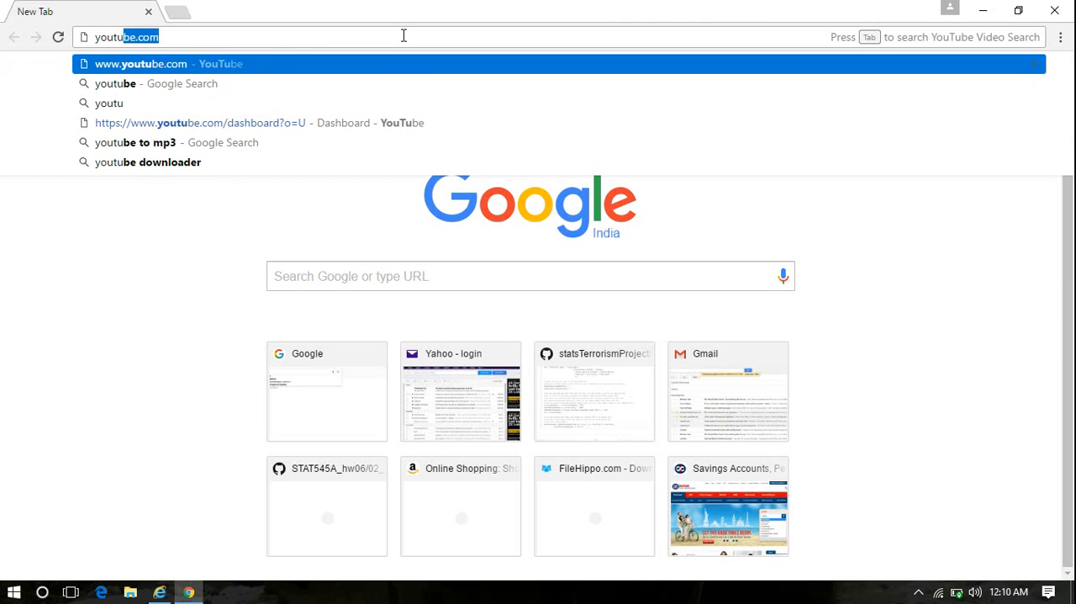
Navigate the reinstalled Chrome to youtube.com.
key(Backspace)
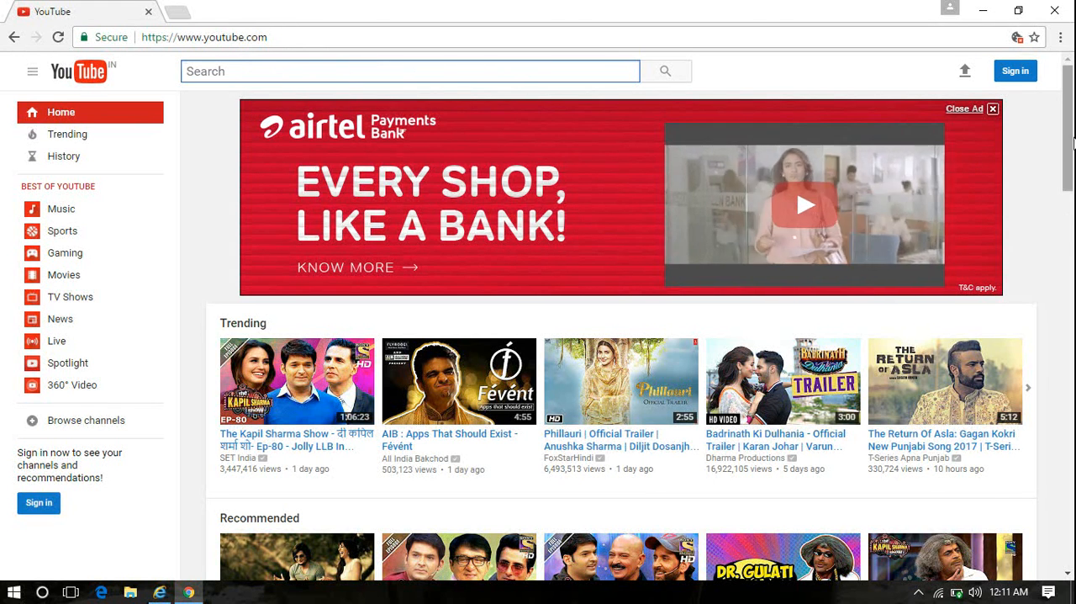
mouse_move(1056, 10)
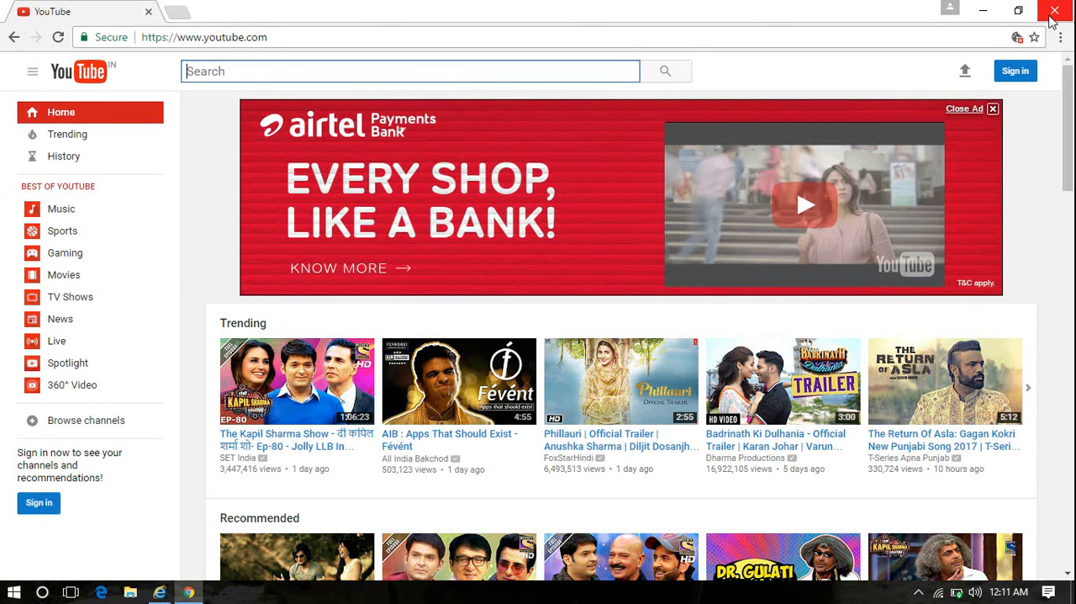
mouse_move(1059, 162)
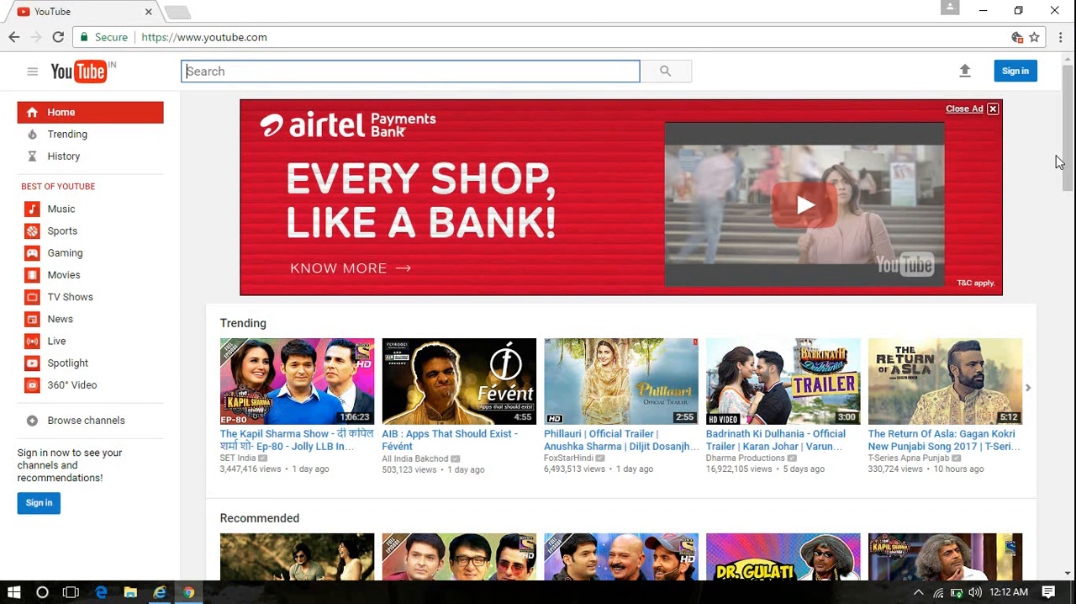